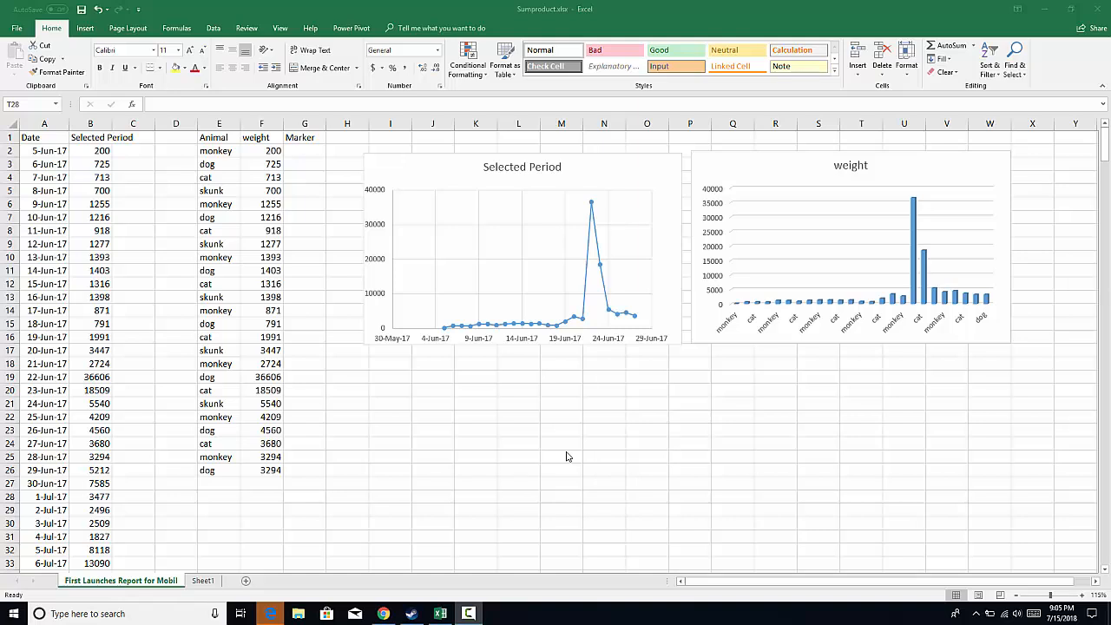
pyautogui.moveTo(485, 240)
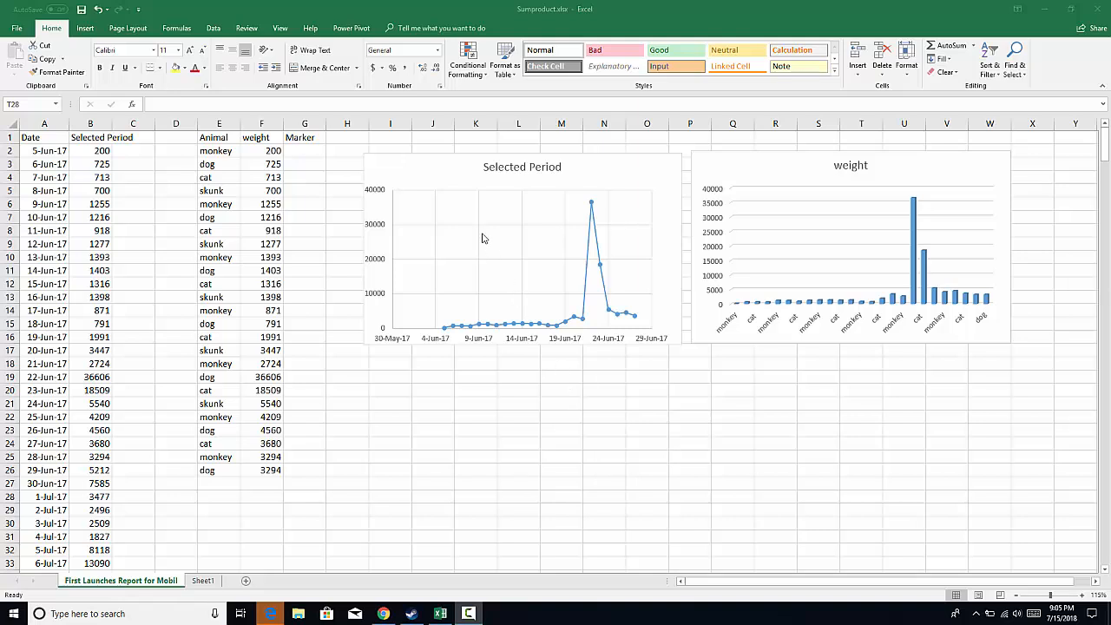
pyautogui.moveTo(379, 184)
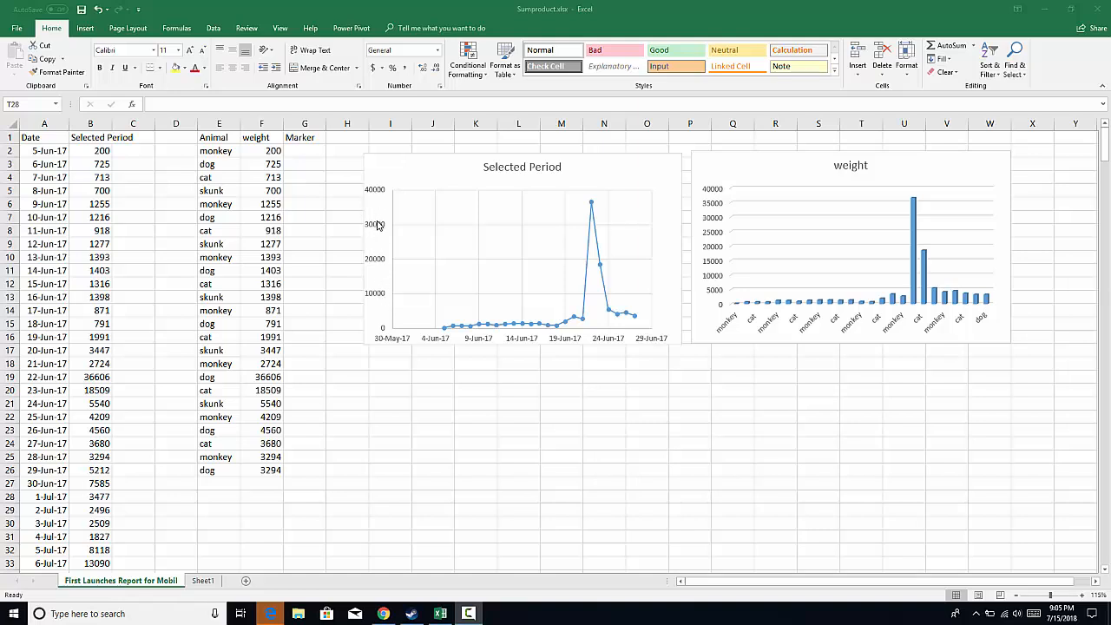
pyautogui.moveTo(496, 344)
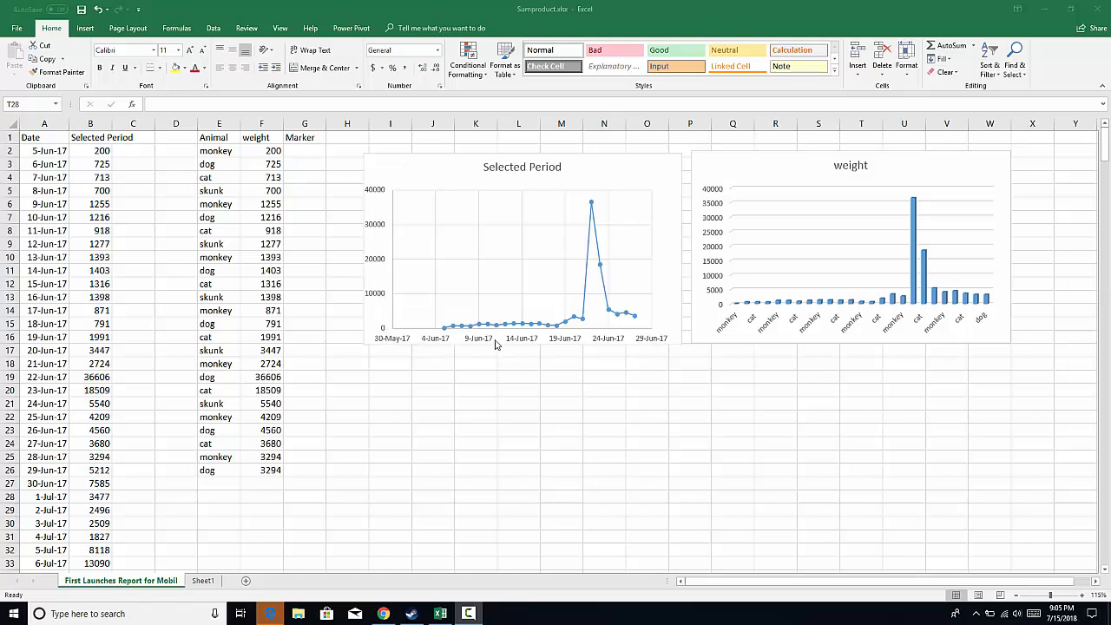
pyautogui.moveTo(427, 340)
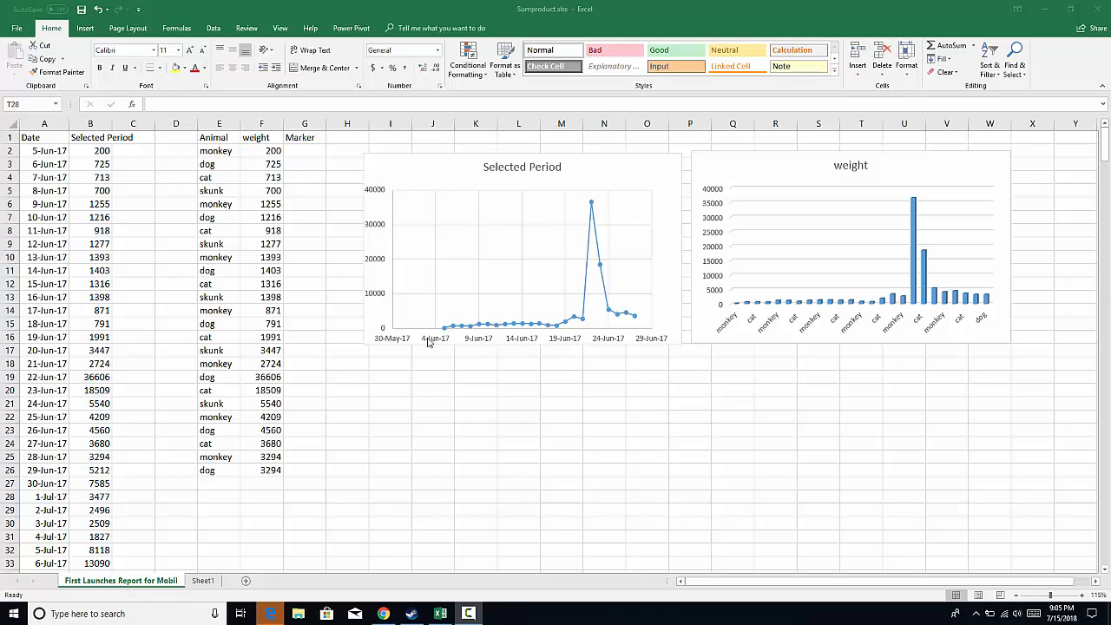
pyautogui.moveTo(427, 336)
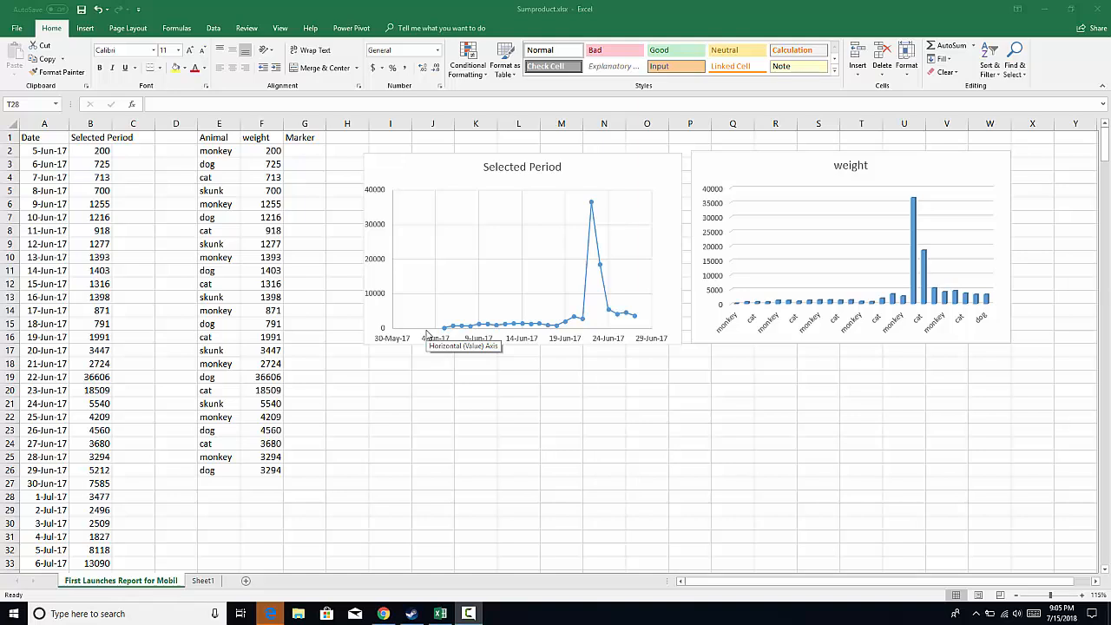
pyautogui.moveTo(395, 344)
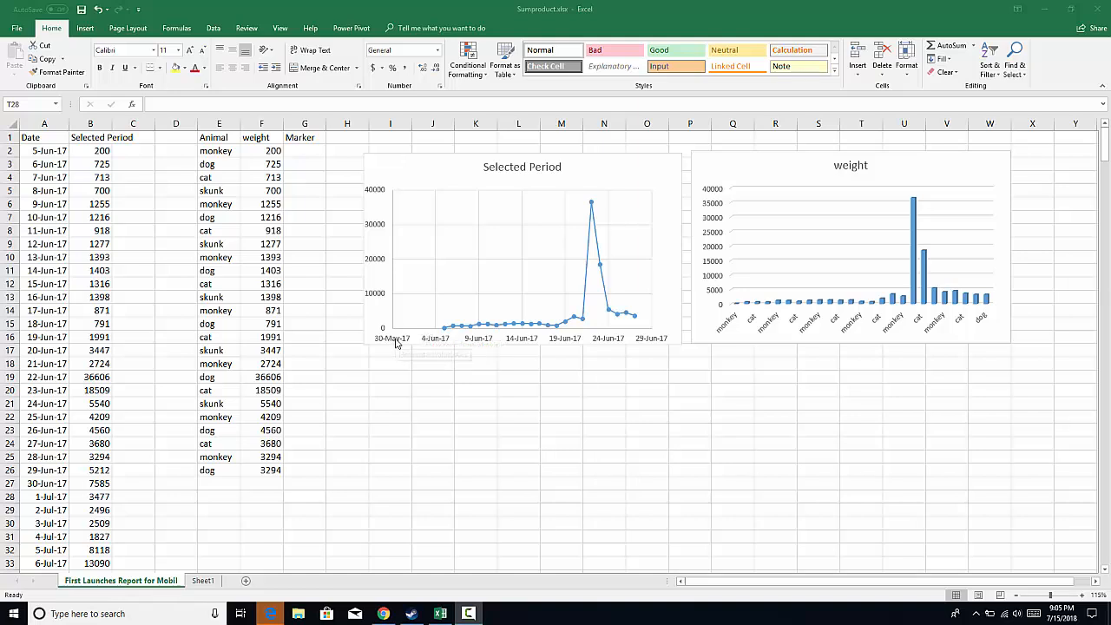
pyautogui.moveTo(531, 340)
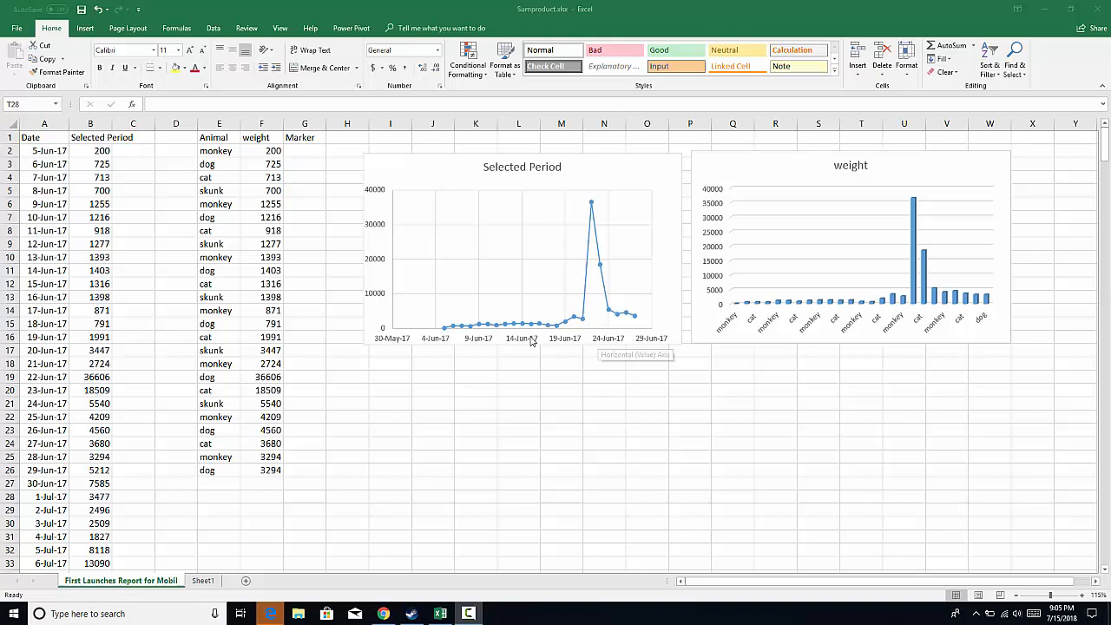
pyautogui.moveTo(461, 328)
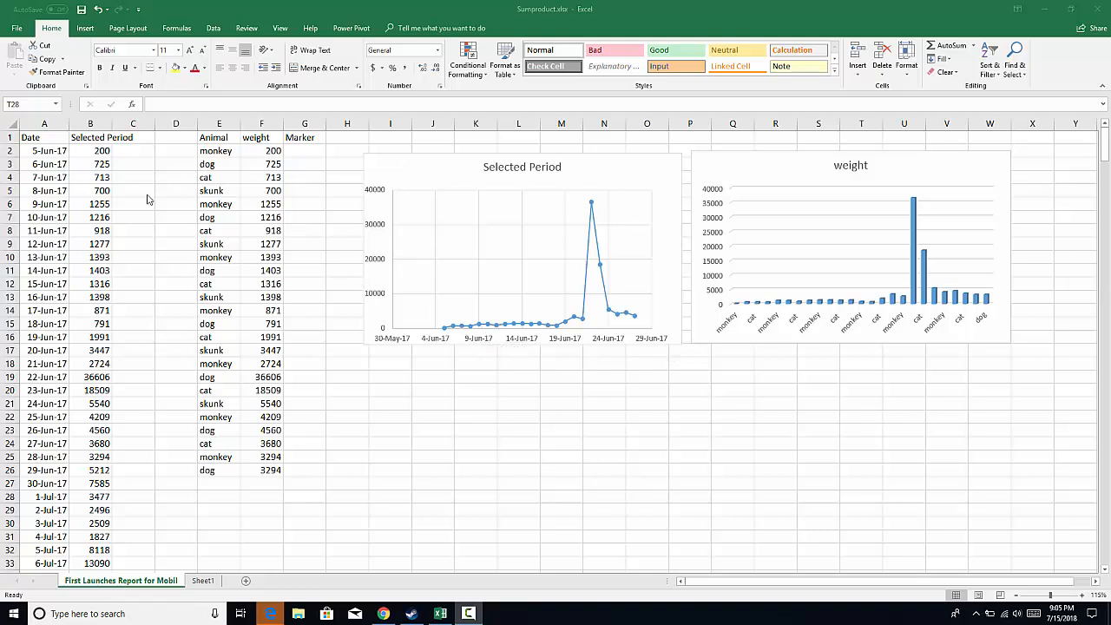
pyautogui.moveTo(372, 345)
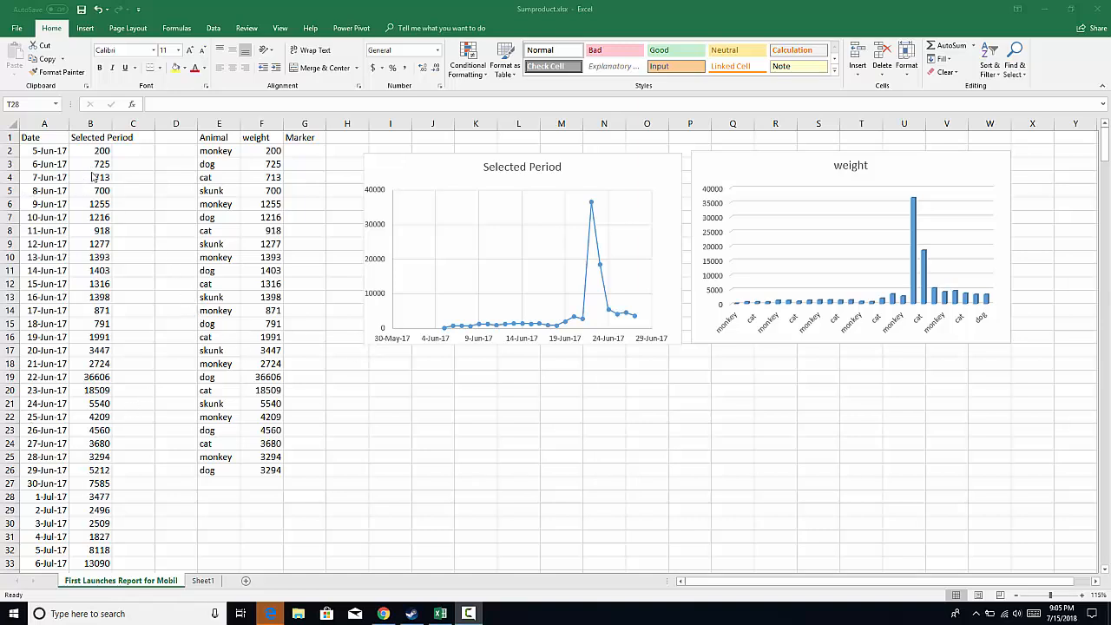
# Head column C 'Month Index' and fill it with 1, 2 onward down to row 33
pyautogui.click(131, 137)
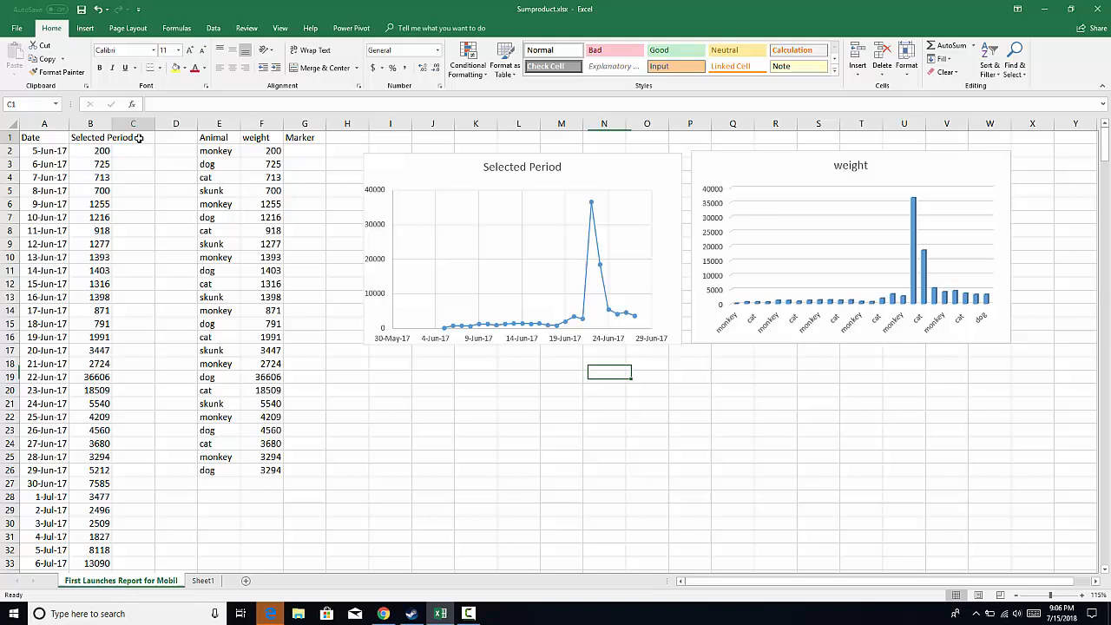
pyautogui.click(132, 137)
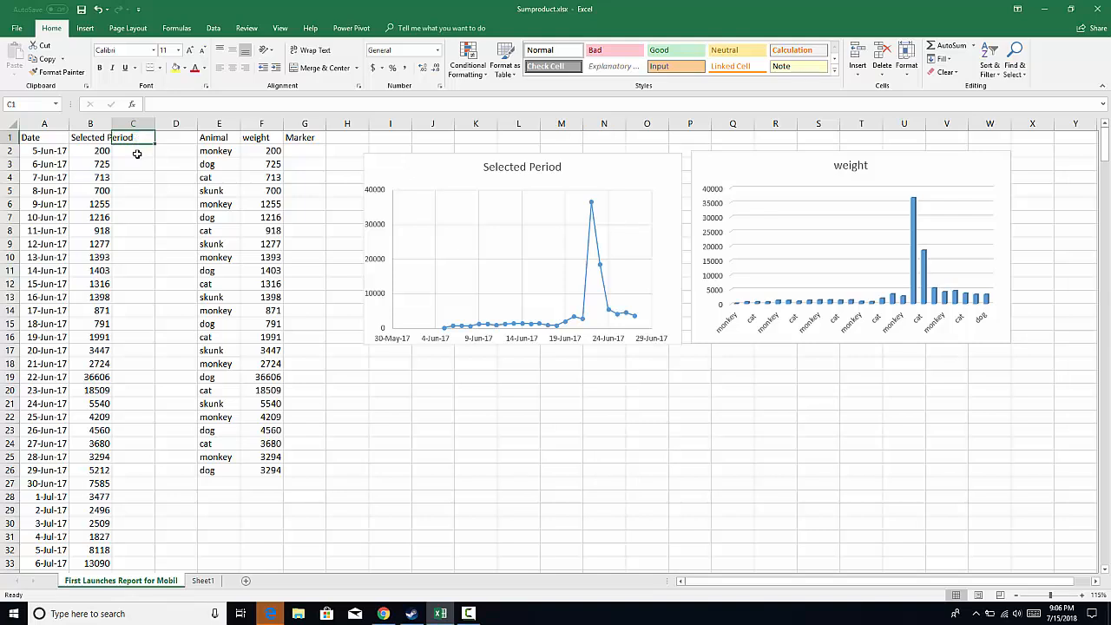
pyautogui.write('Month Index')
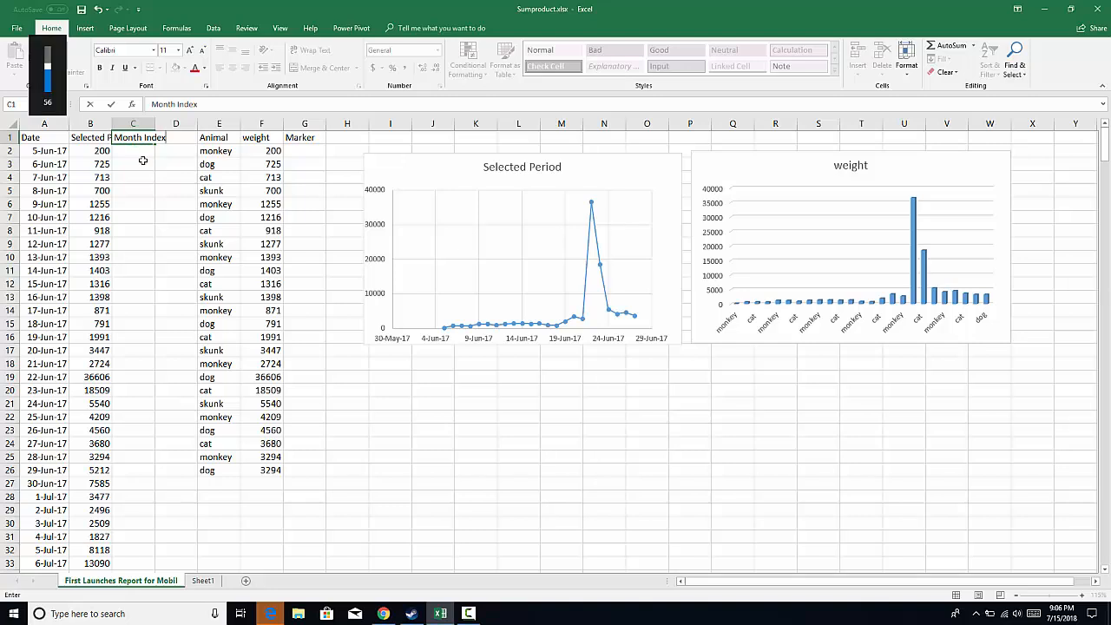
pyautogui.click(132, 149)
pyautogui.write('1')
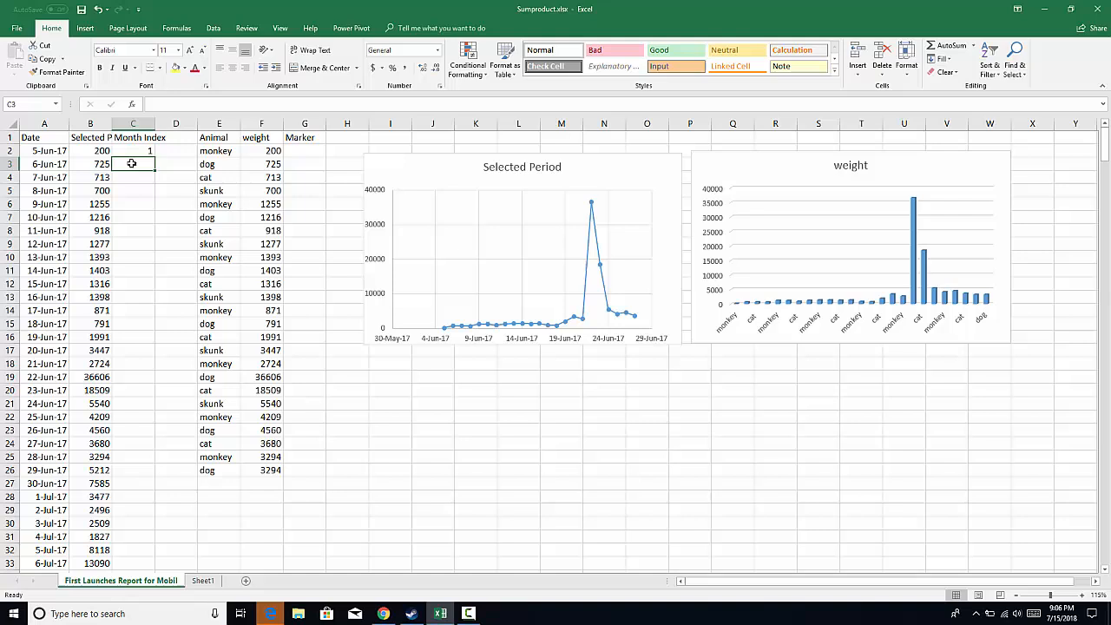
pyautogui.write('2')
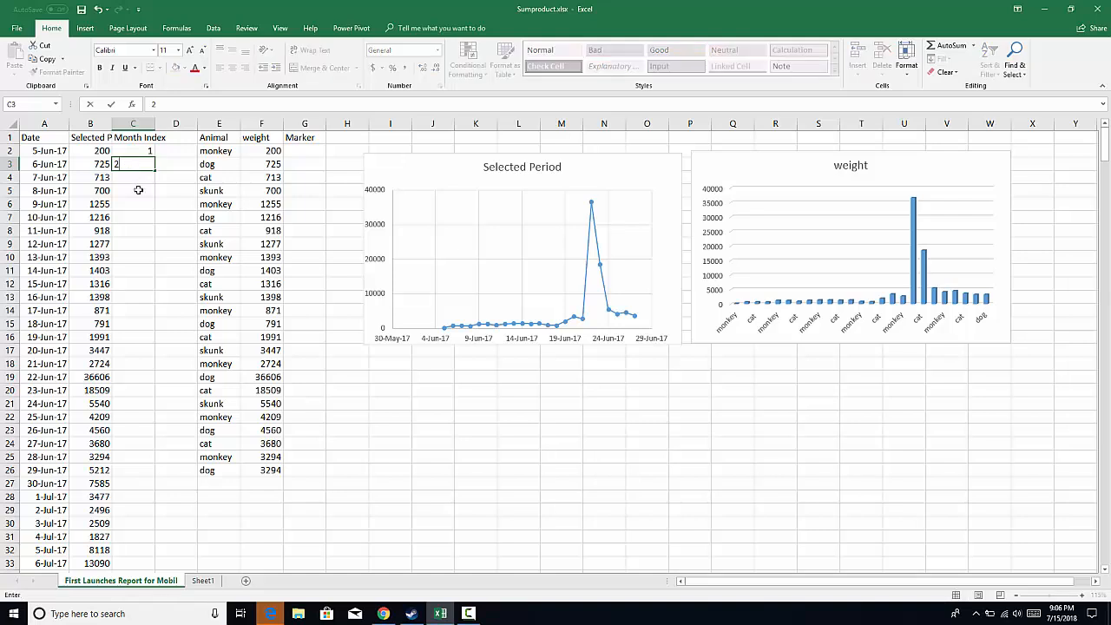
pyautogui.press('Enter')
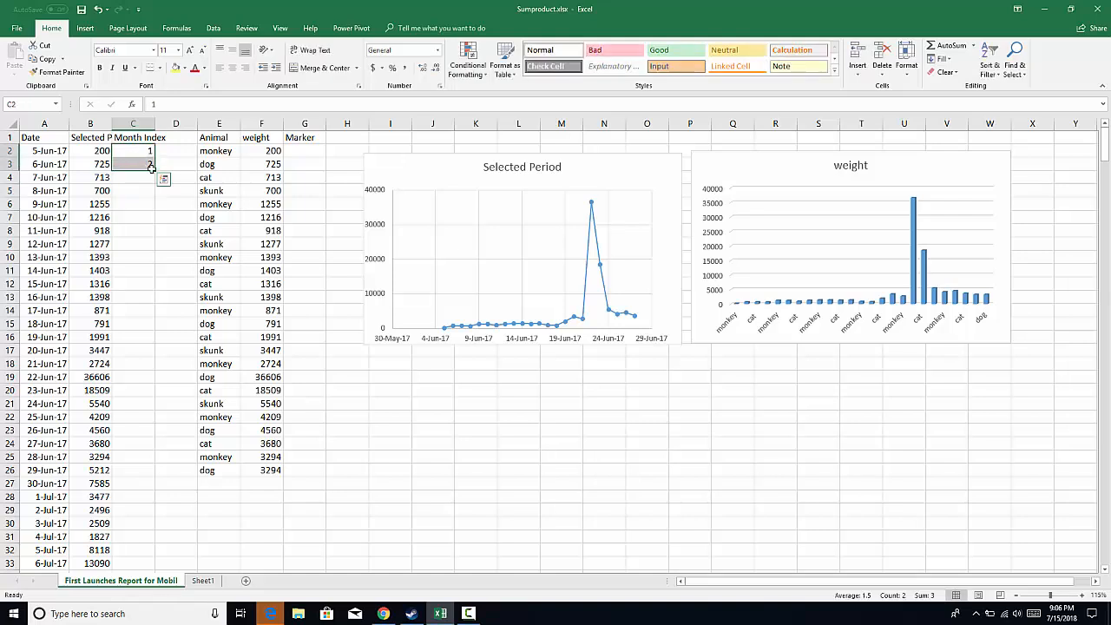
pyautogui.moveTo(132, 163); pyautogui.dragTo(132, 562)
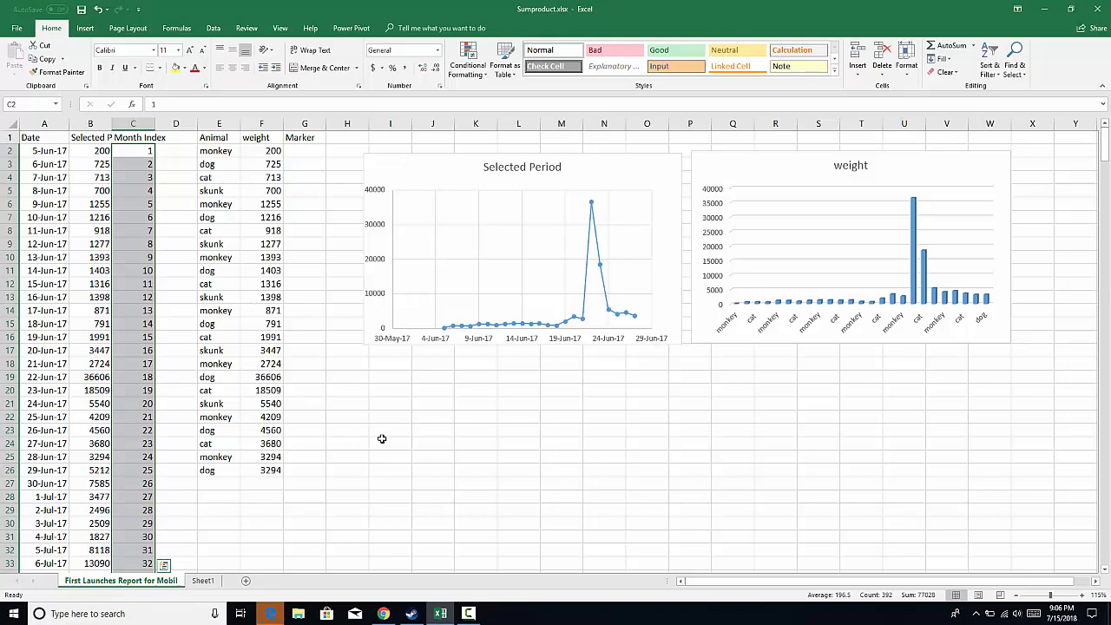
pyautogui.click(388, 445)
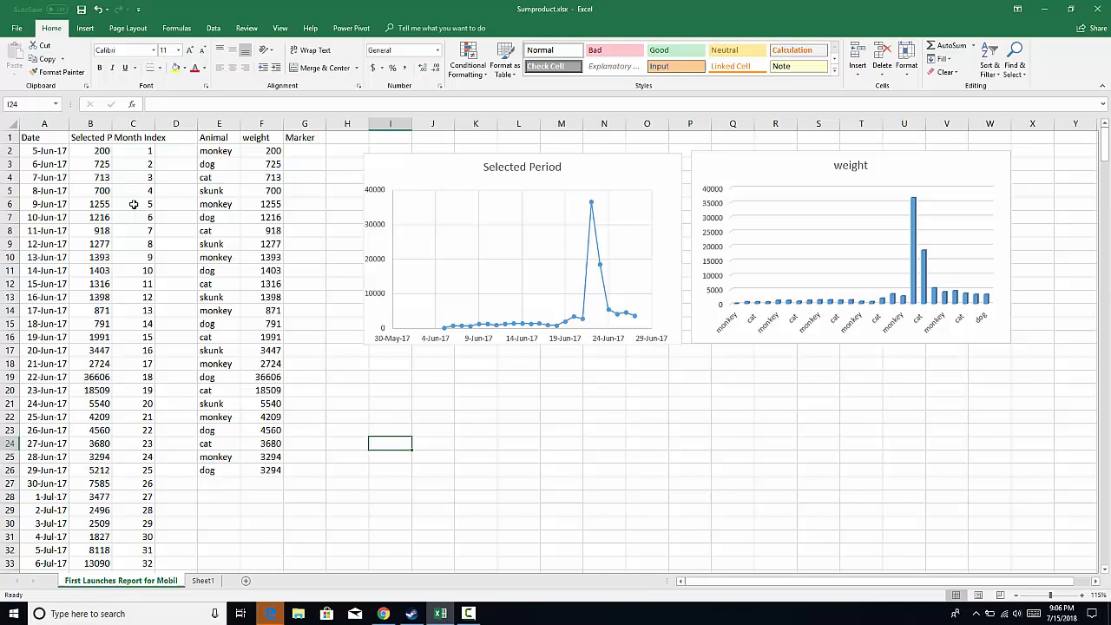
pyautogui.moveTo(297, 333)
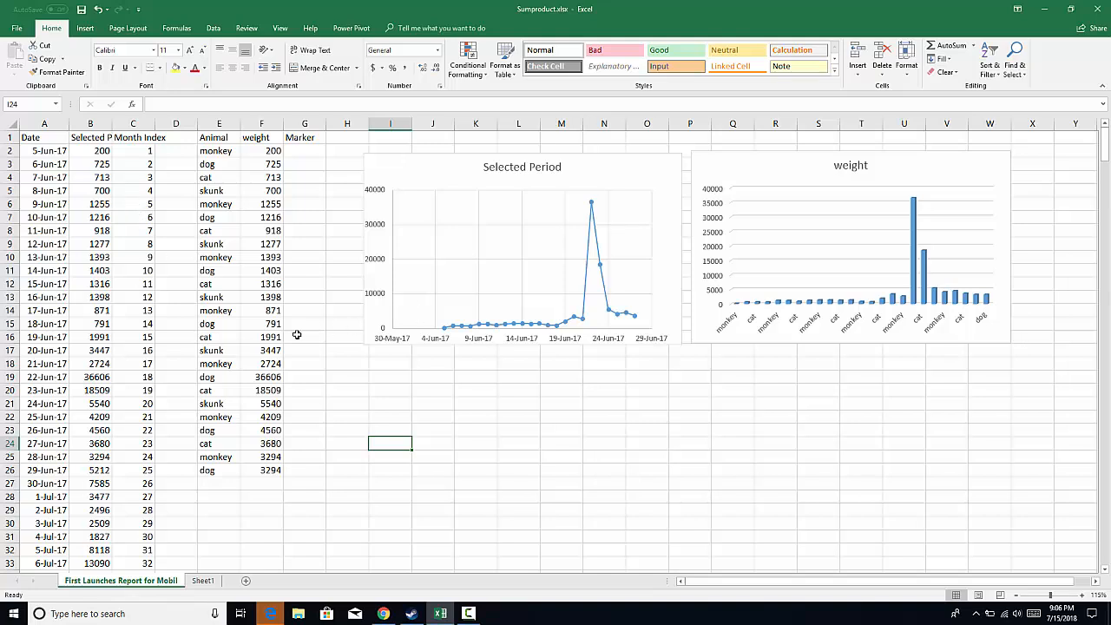
pyautogui.moveTo(347, 344)
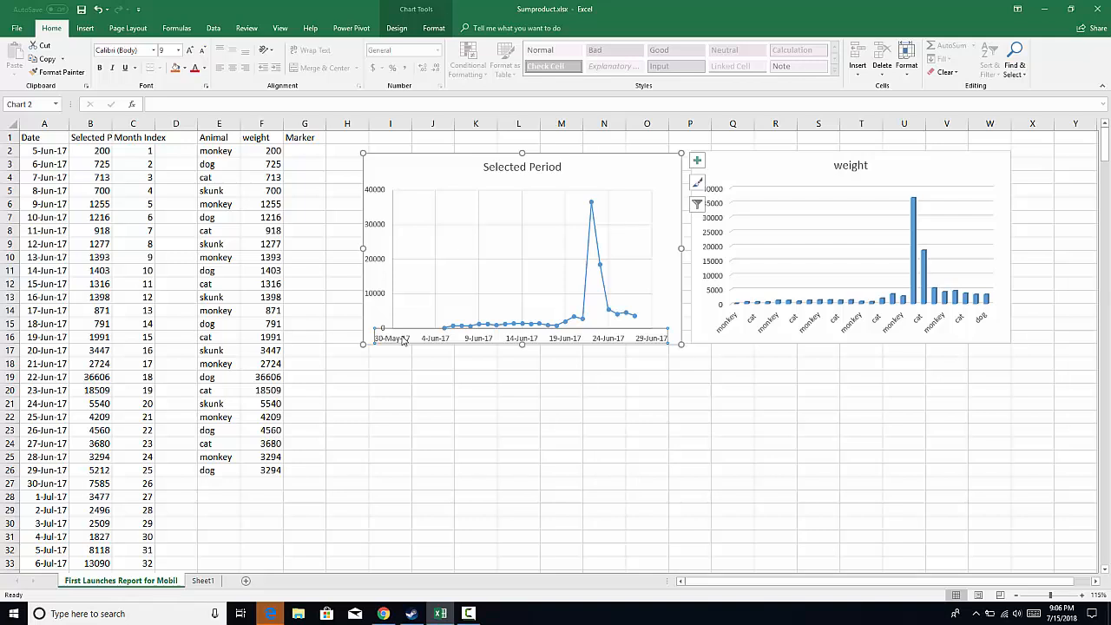
pyautogui.moveTo(492, 339)
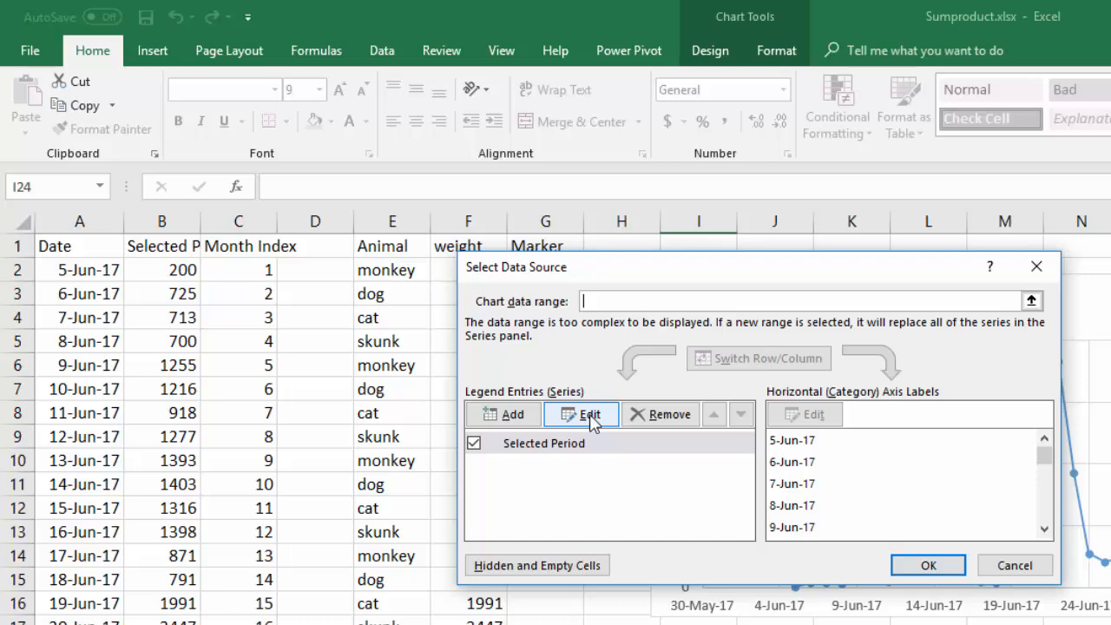
# Set the Selected Period series X values to Month Index cells C2:C26 and apply
pyautogui.click(580, 413)
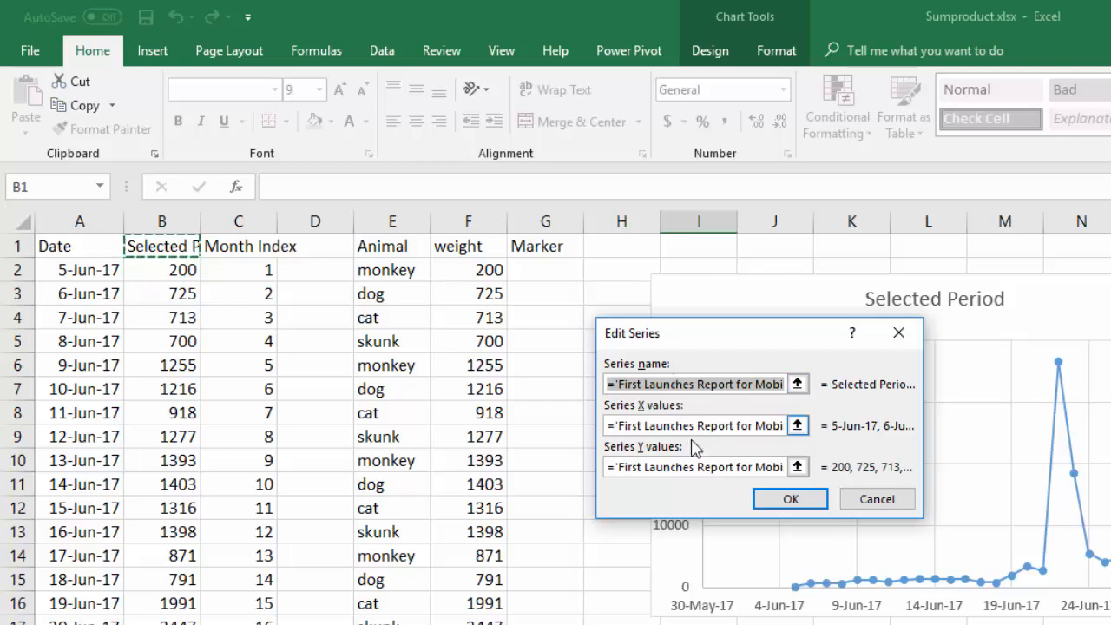
pyautogui.moveTo(703, 440)
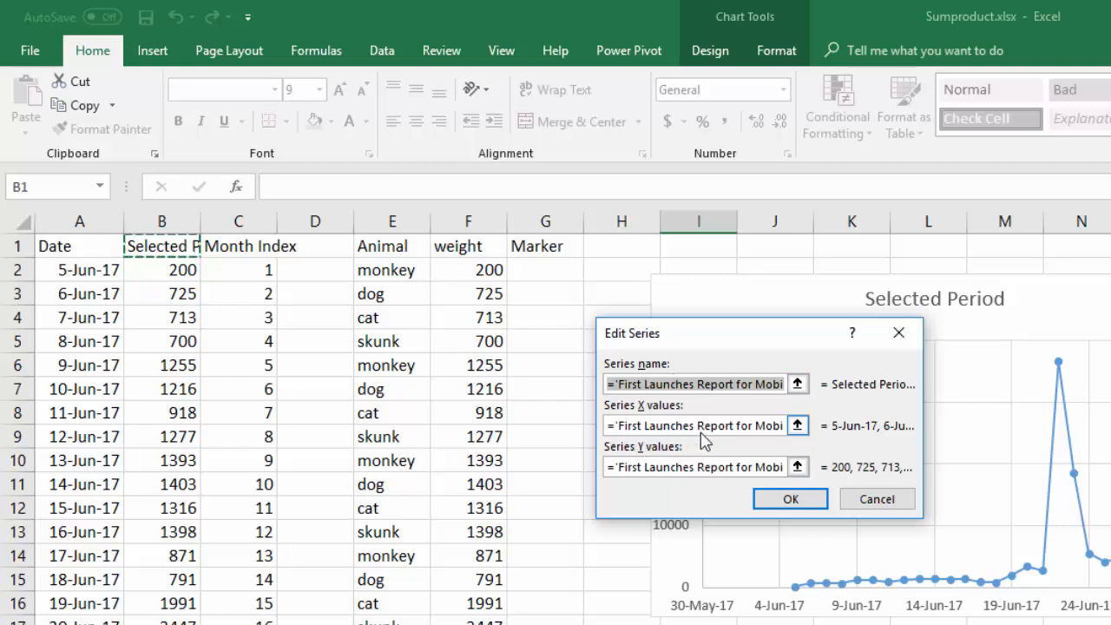
pyautogui.moveTo(797, 426)
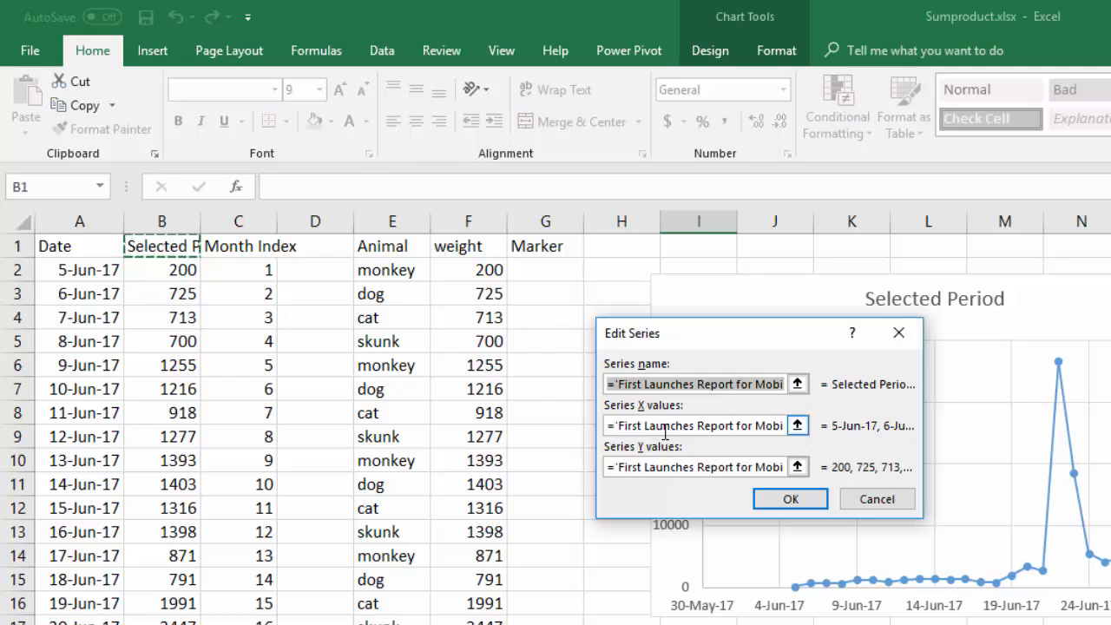
pyautogui.moveTo(813, 437)
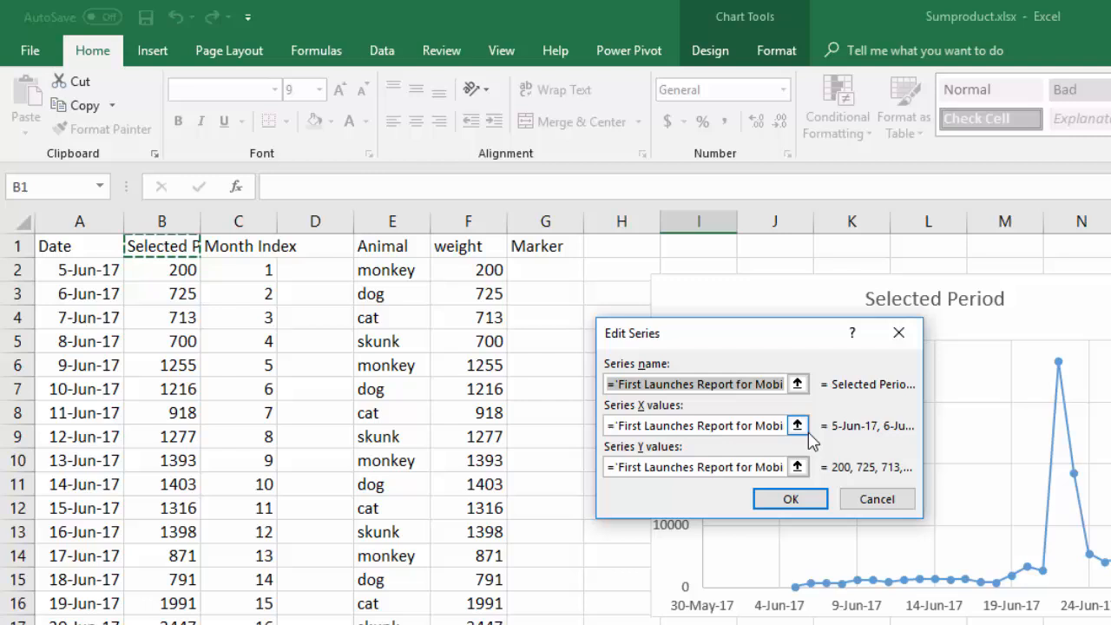
pyautogui.click(797, 425)
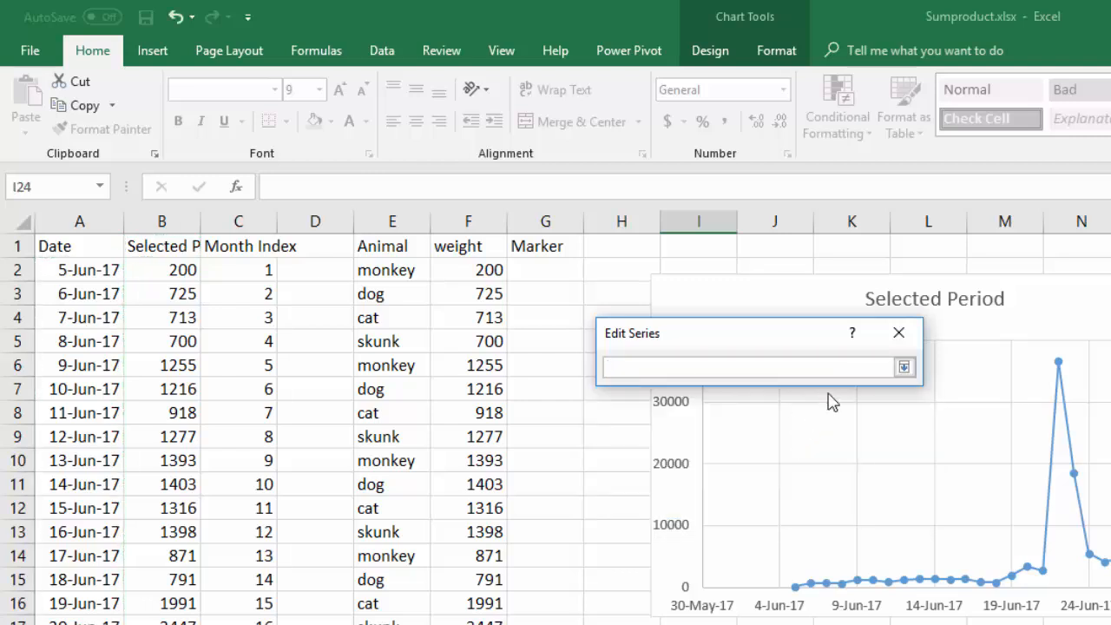
pyautogui.moveTo(237, 269); pyautogui.dragTo(237, 316)
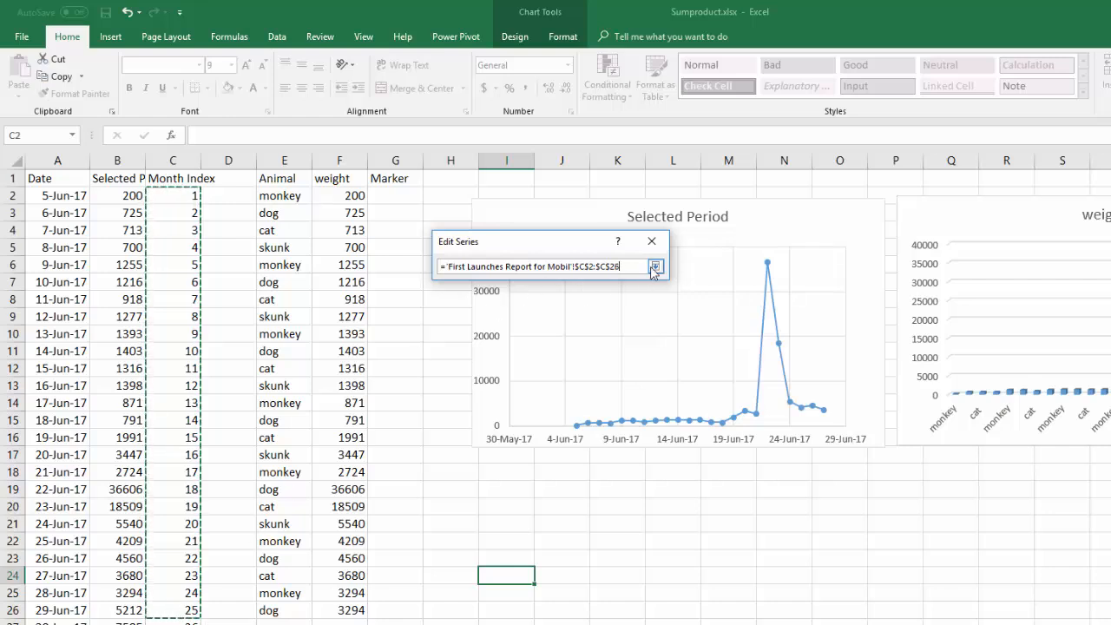
pyautogui.click(656, 267)
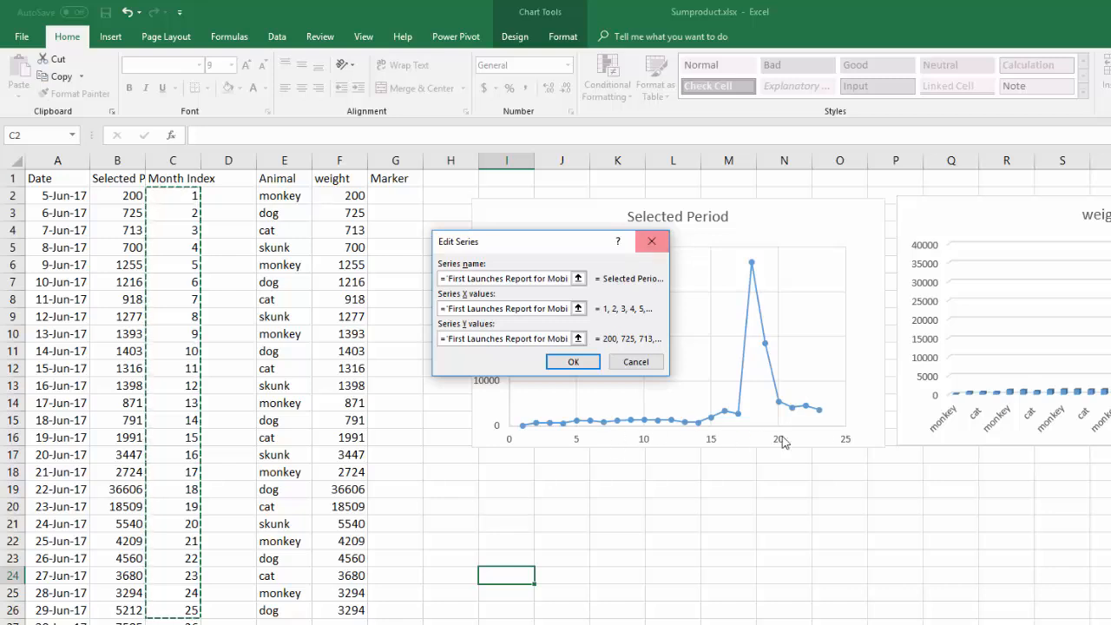
pyautogui.moveTo(841, 448)
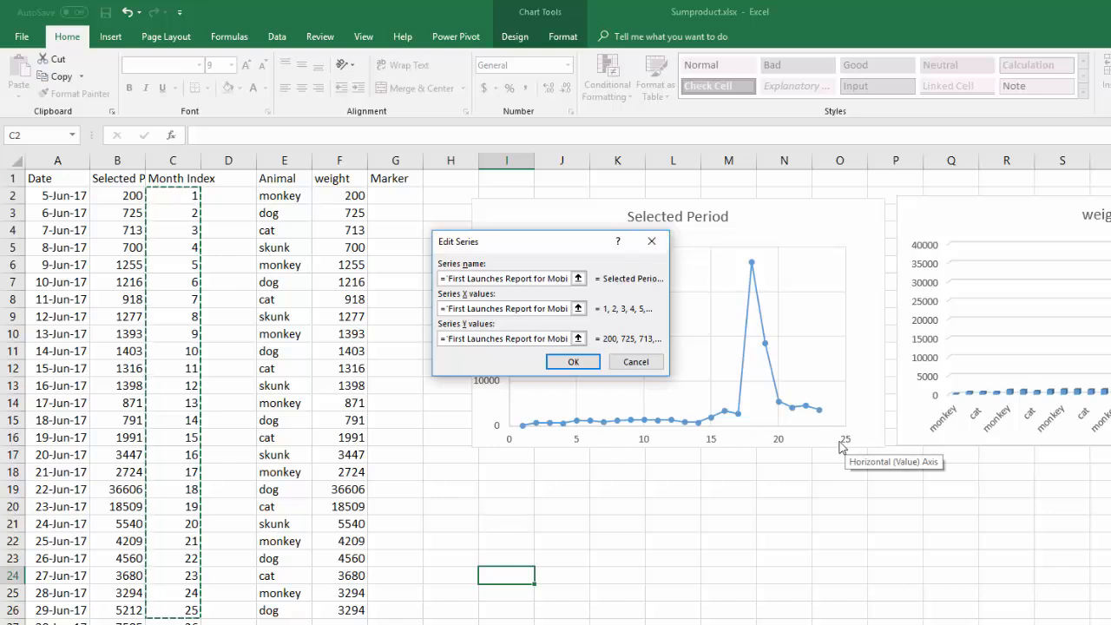
pyautogui.click(573, 363)
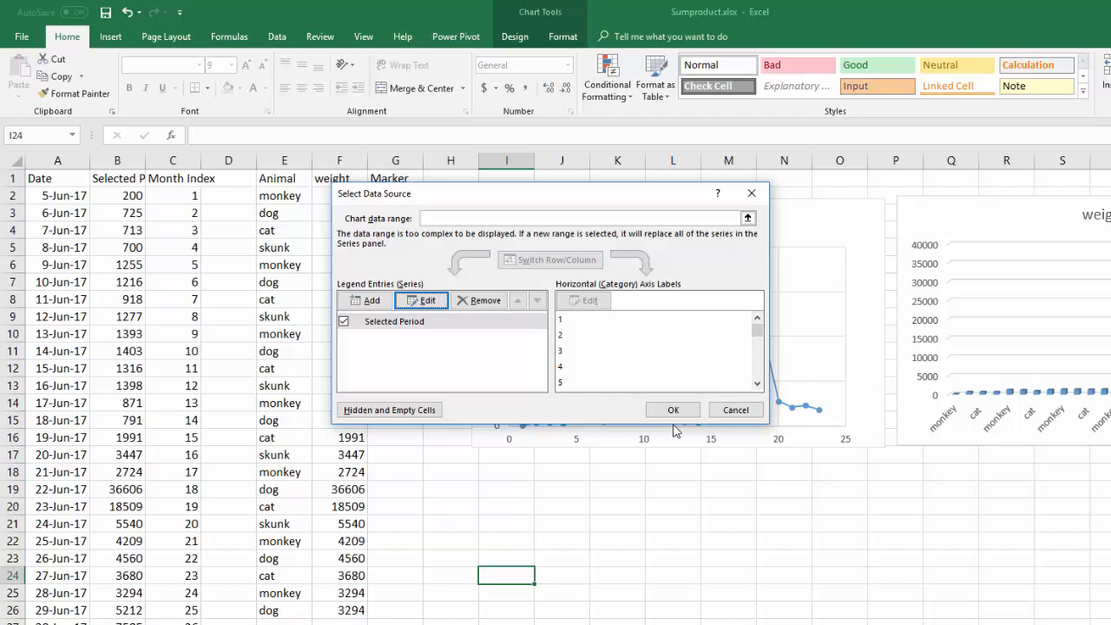
pyautogui.click(673, 409)
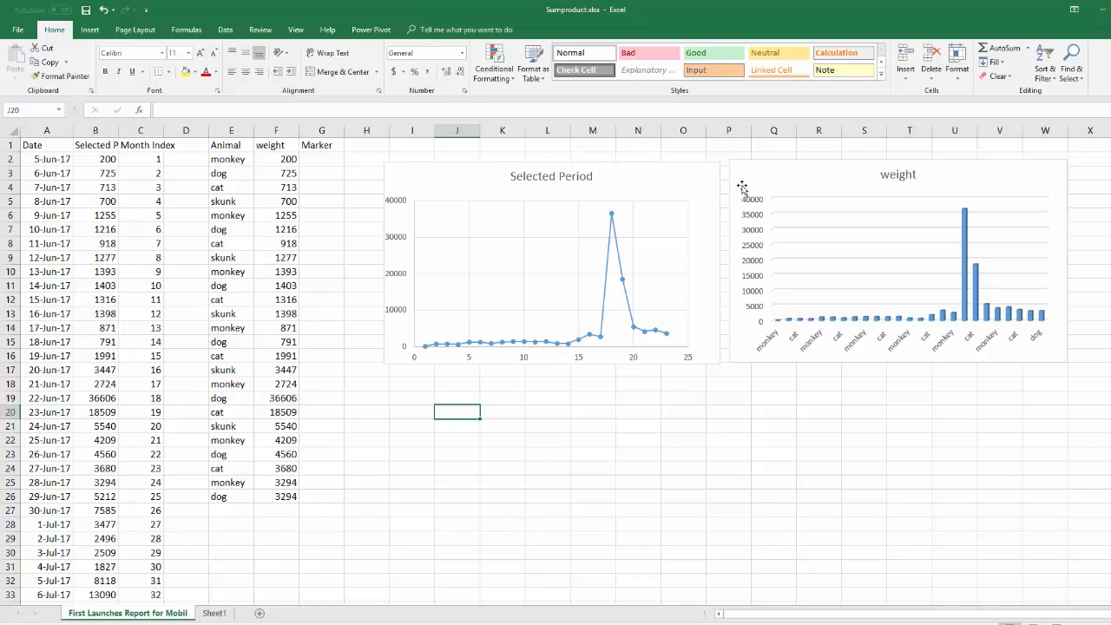
pyautogui.moveTo(337, 215)
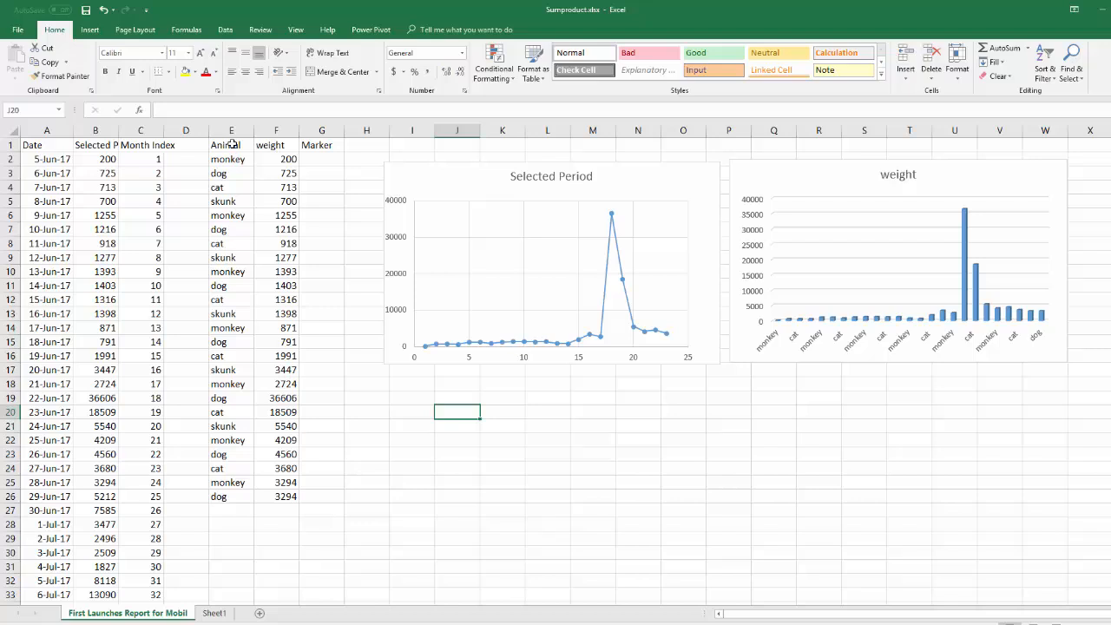
pyautogui.moveTo(275, 196)
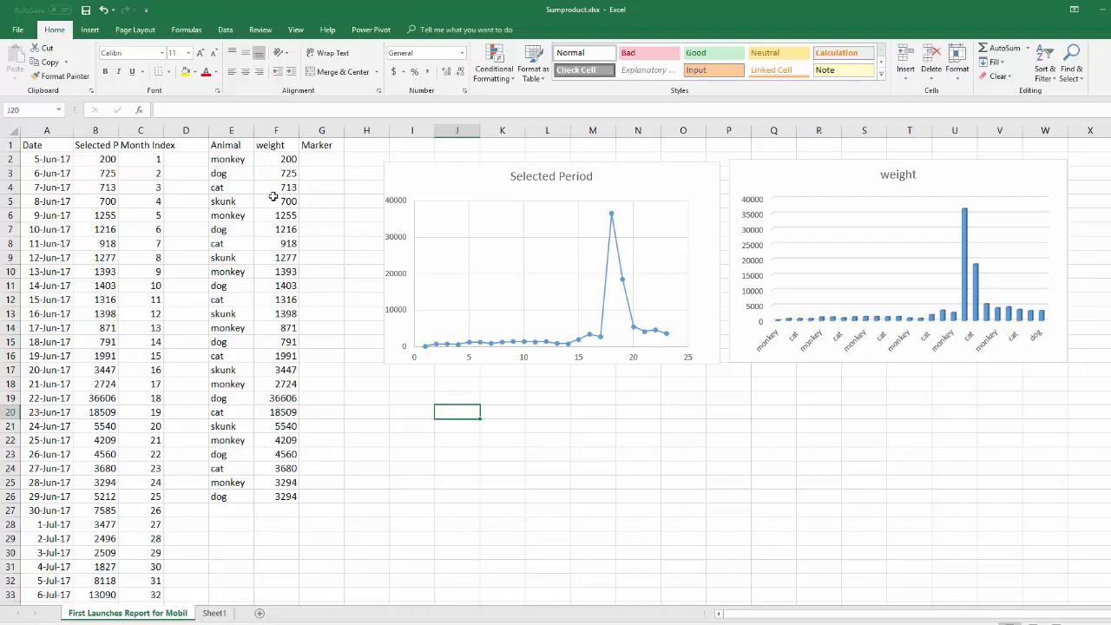
pyautogui.moveTo(830, 339)
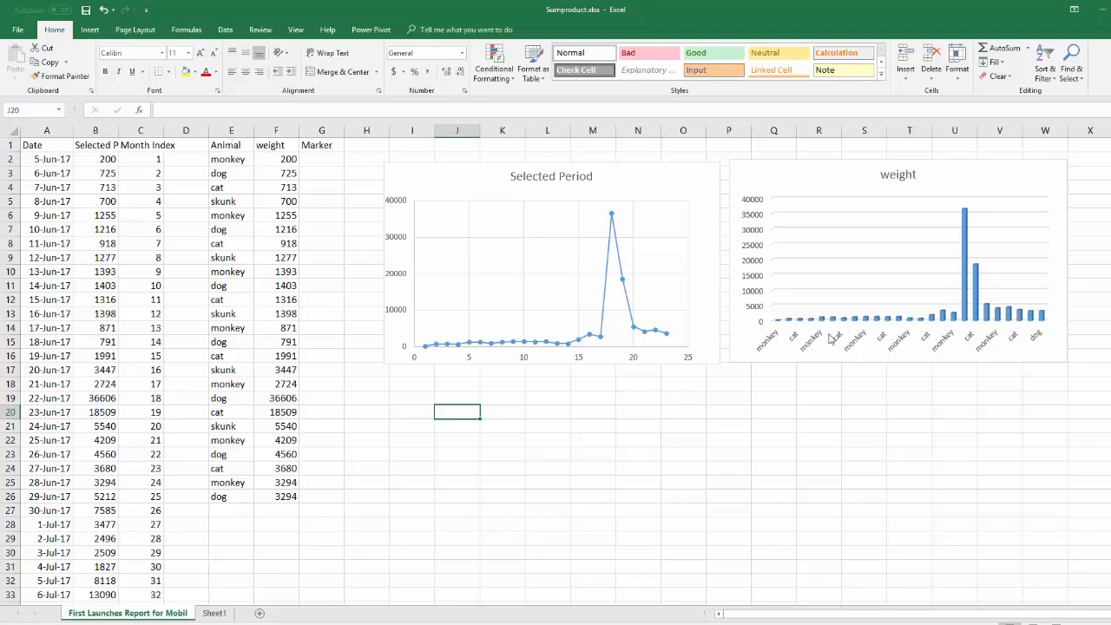
pyautogui.moveTo(814, 348)
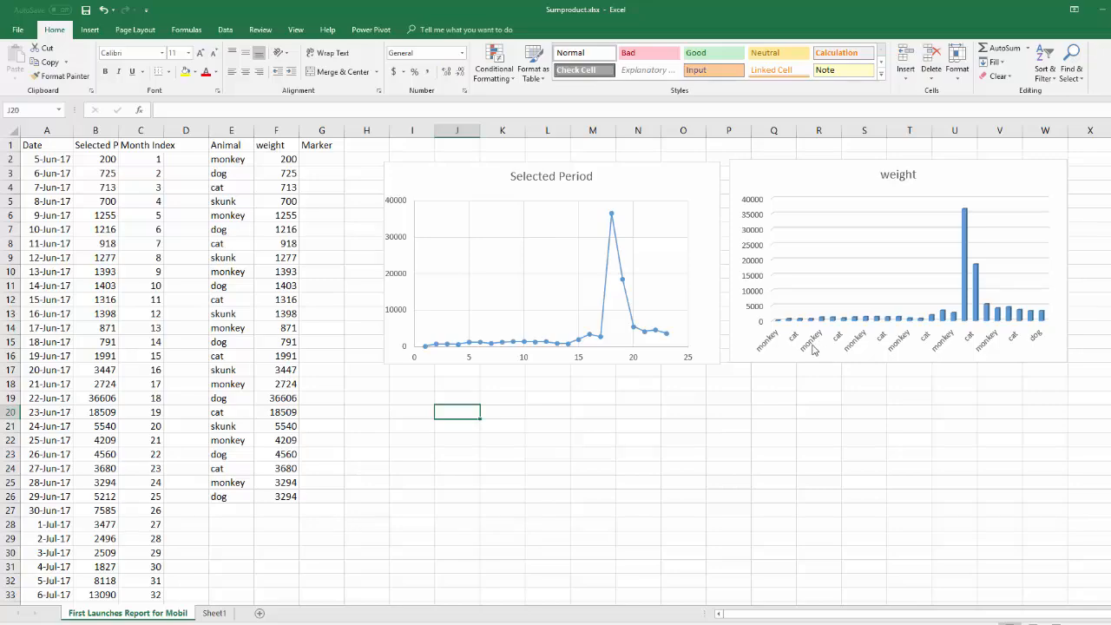
pyautogui.moveTo(753, 256)
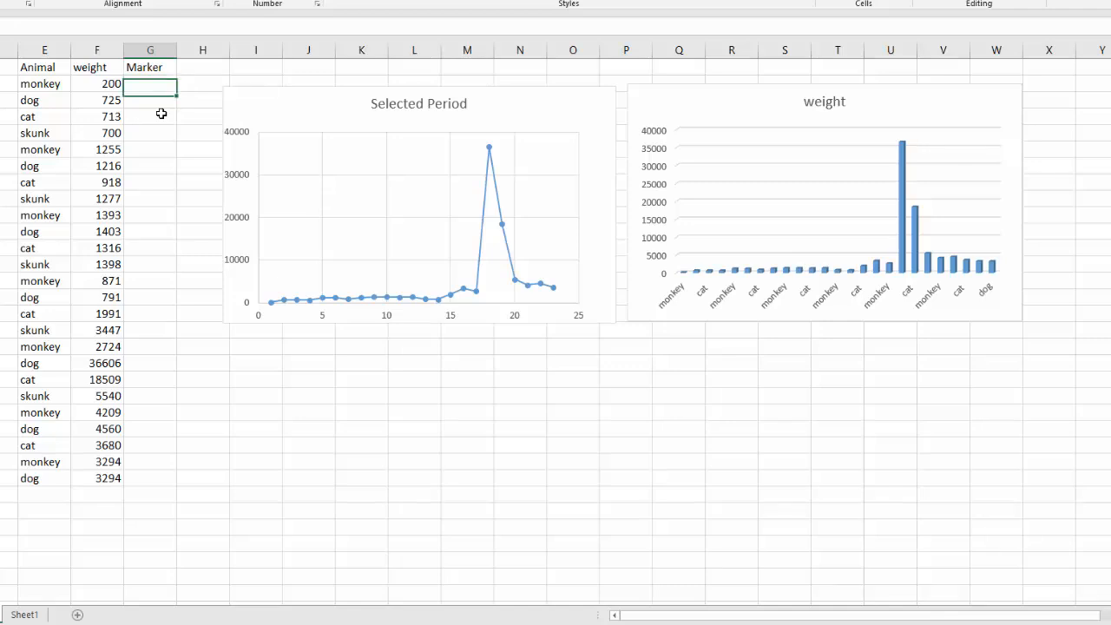
# Enter ff and aa in G2:G3 and fill the ff, aa, cc, jj pattern down to row 26
pyautogui.click(149, 117)
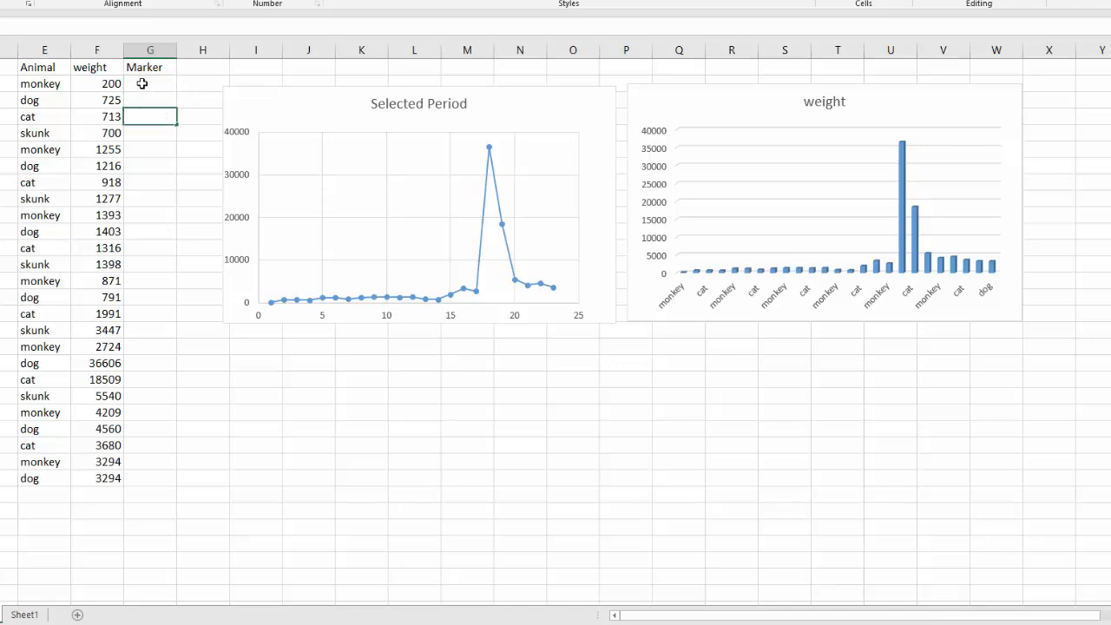
pyautogui.click(149, 84)
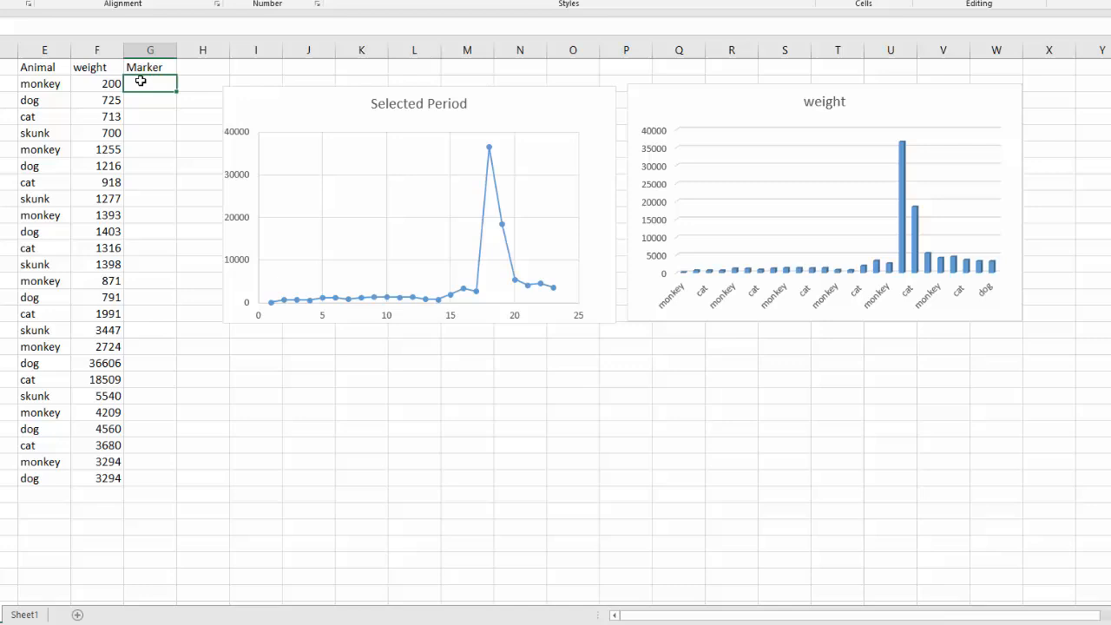
pyautogui.write('ff')
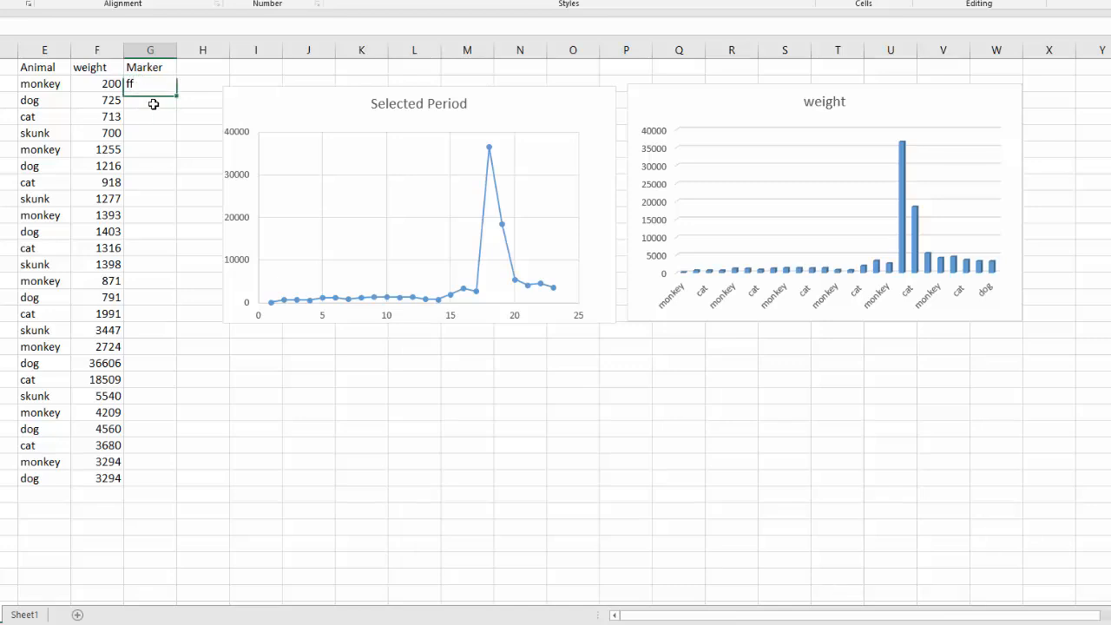
pyautogui.write('aa')
pyautogui.click(151, 116)
pyautogui.write('cc')
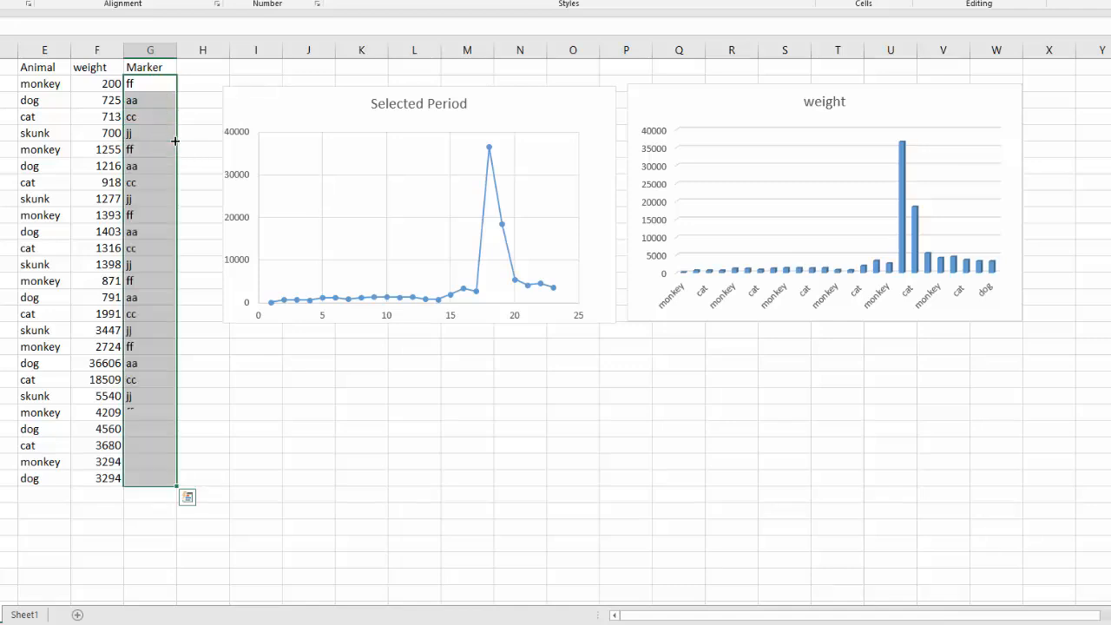
pyautogui.click(257, 396)
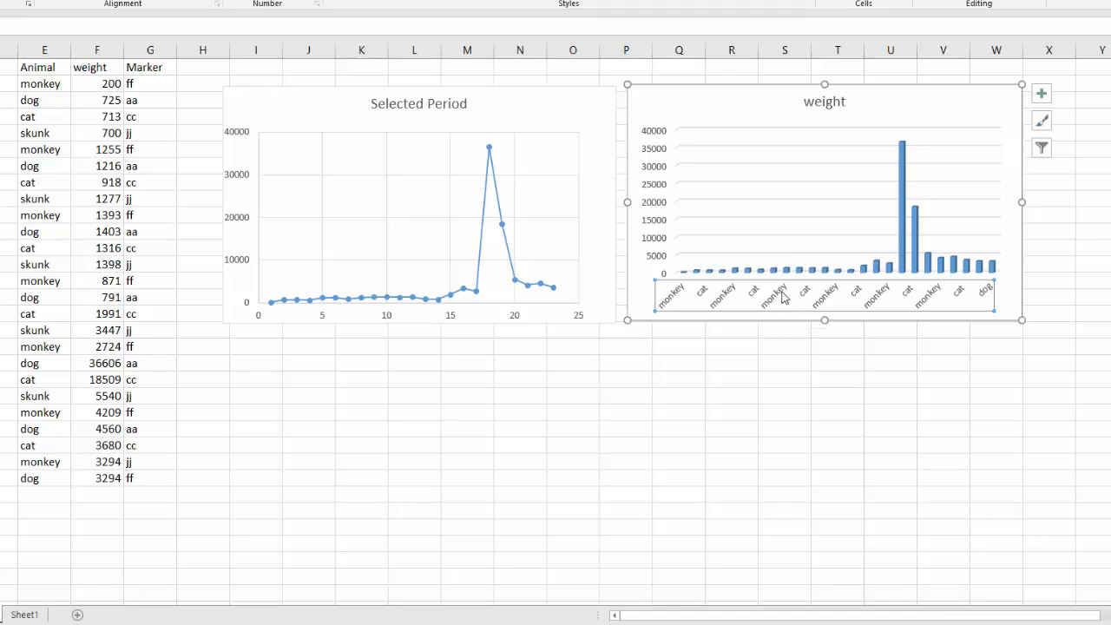
# Reach the bar chart's Horizontal (Category) Axis Labels editor through Select Data
pyautogui.rightClick(777, 291)
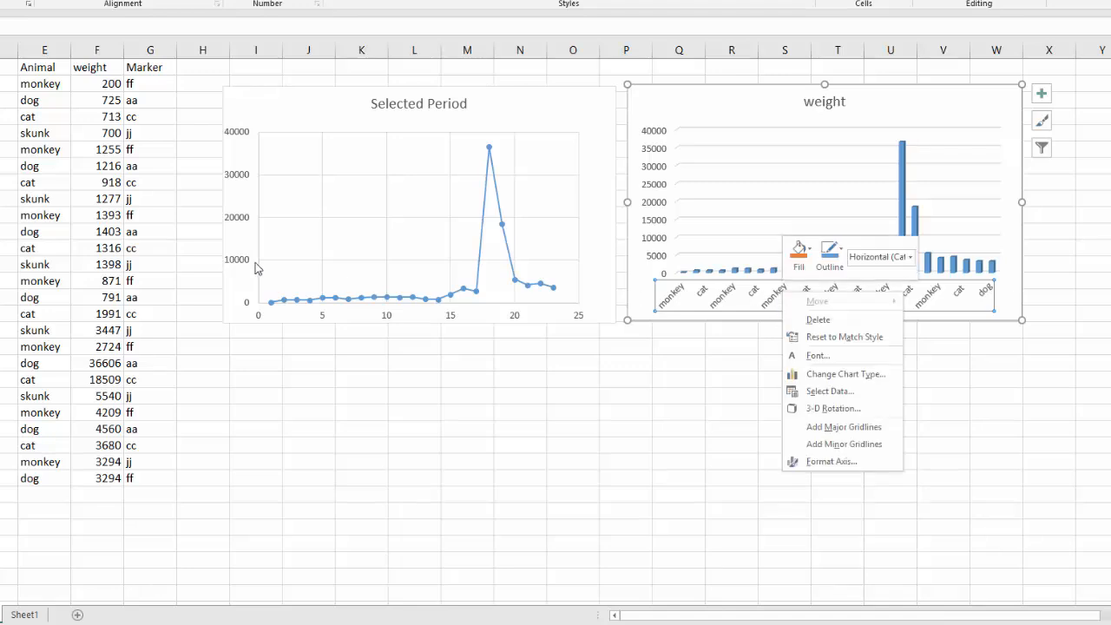
pyautogui.moveTo(755, 347)
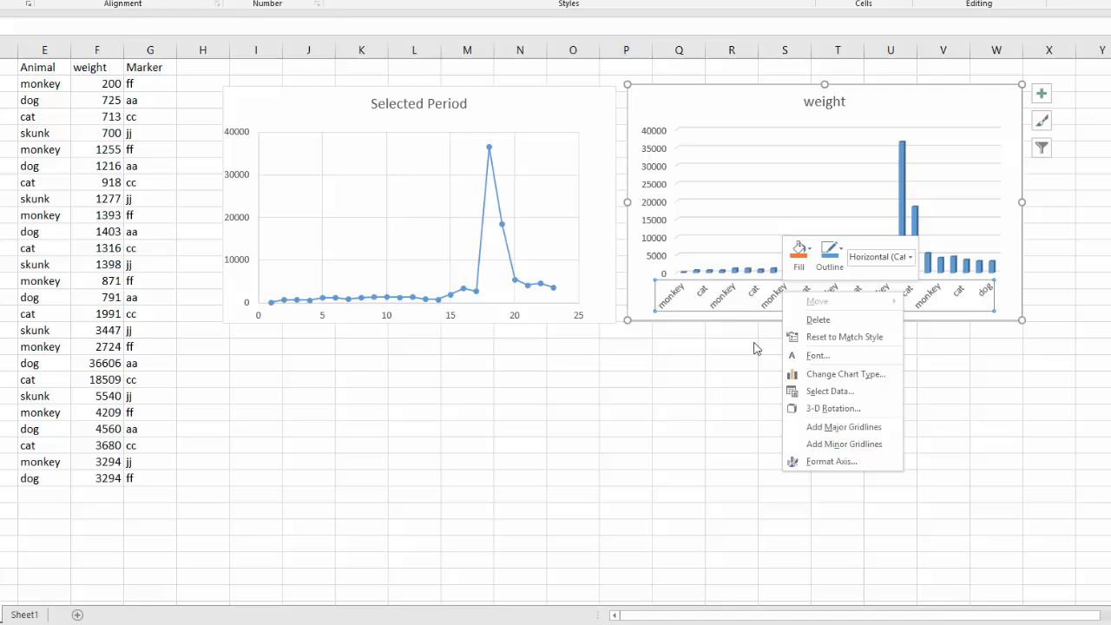
pyautogui.moveTo(844, 375)
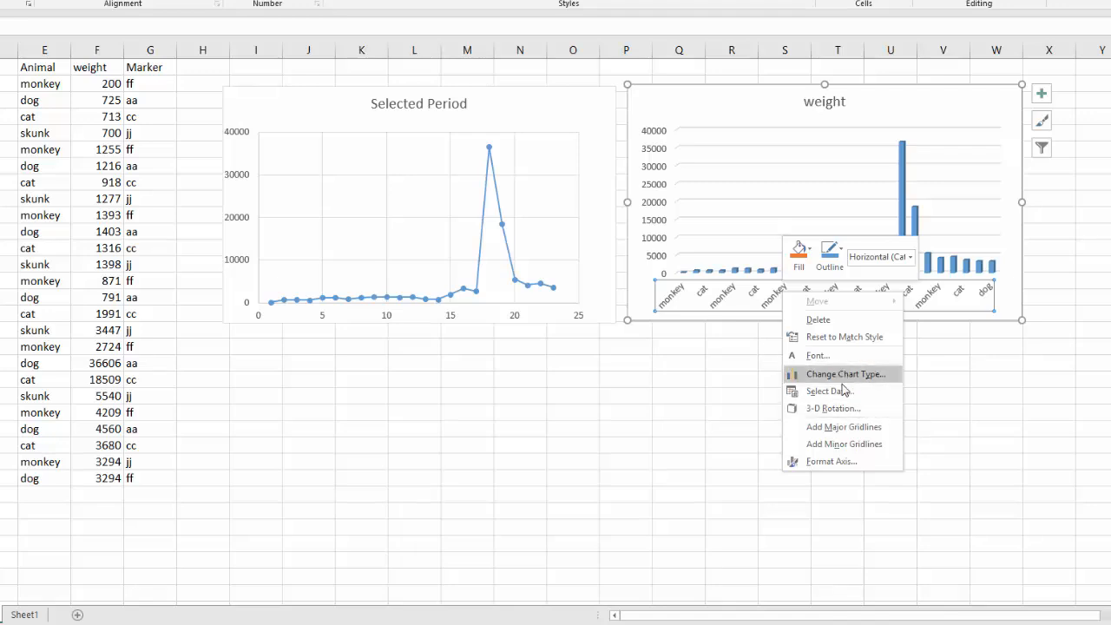
pyautogui.click(830, 390)
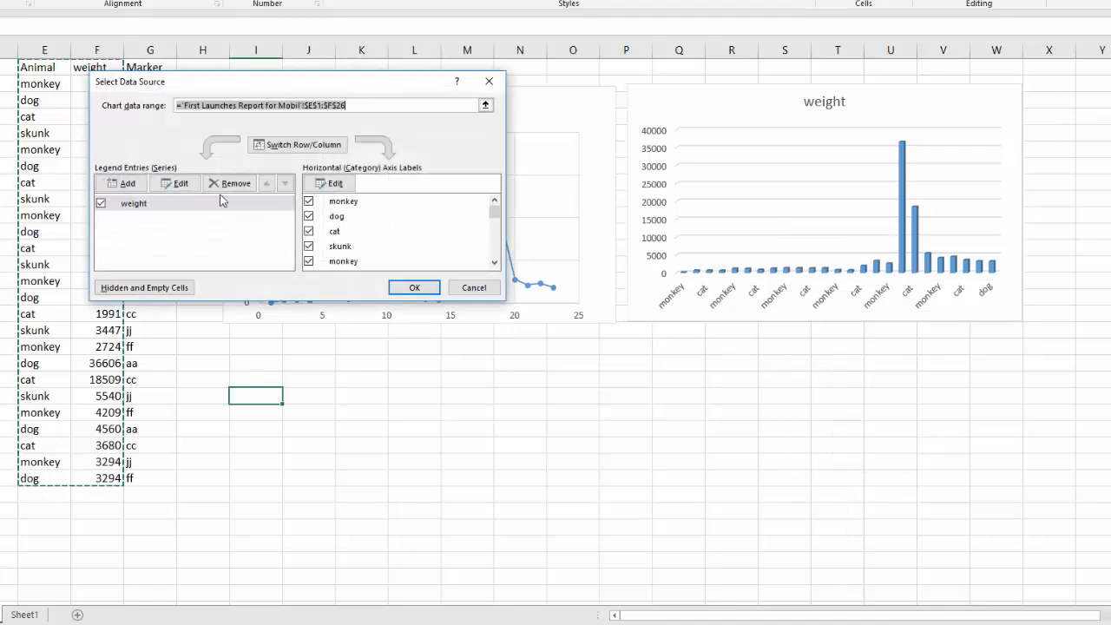
pyautogui.moveTo(363, 205)
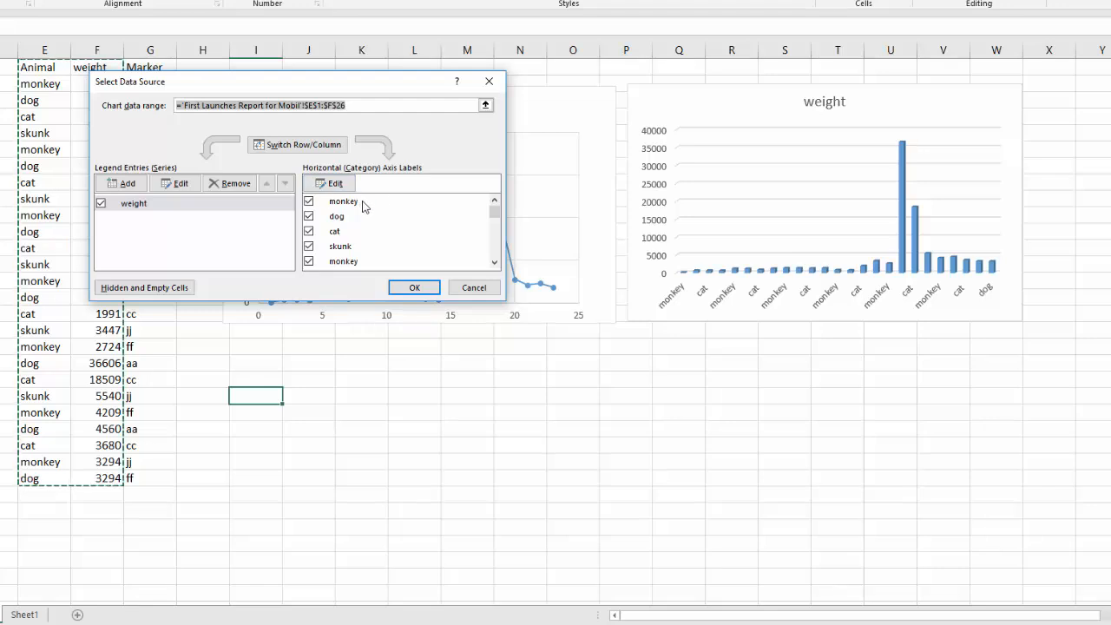
pyautogui.moveTo(153, 199)
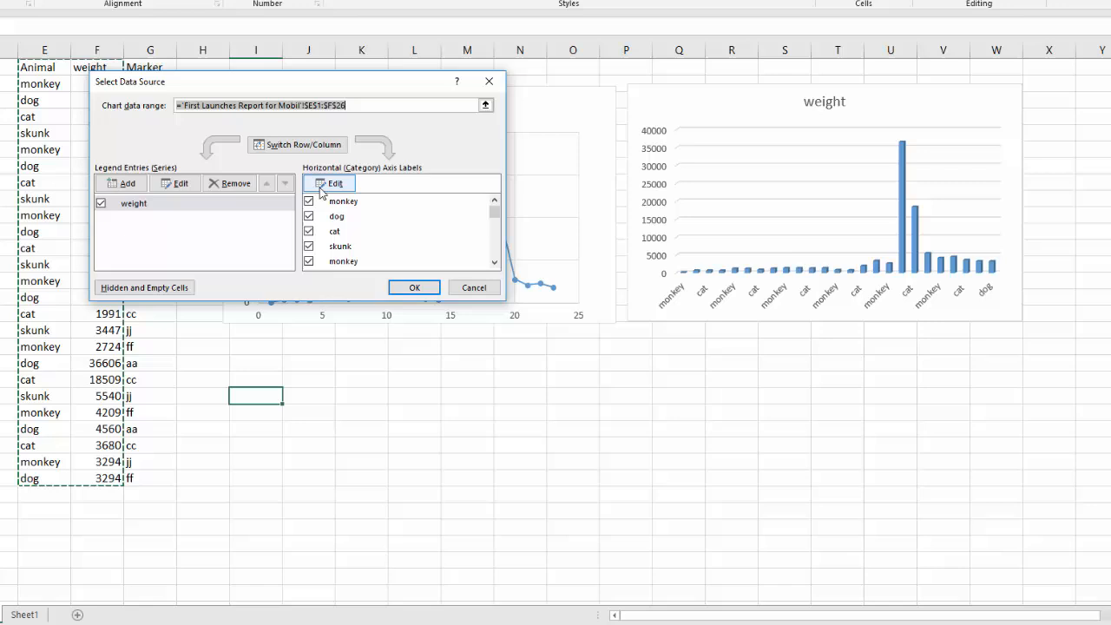
pyautogui.moveTo(335, 187)
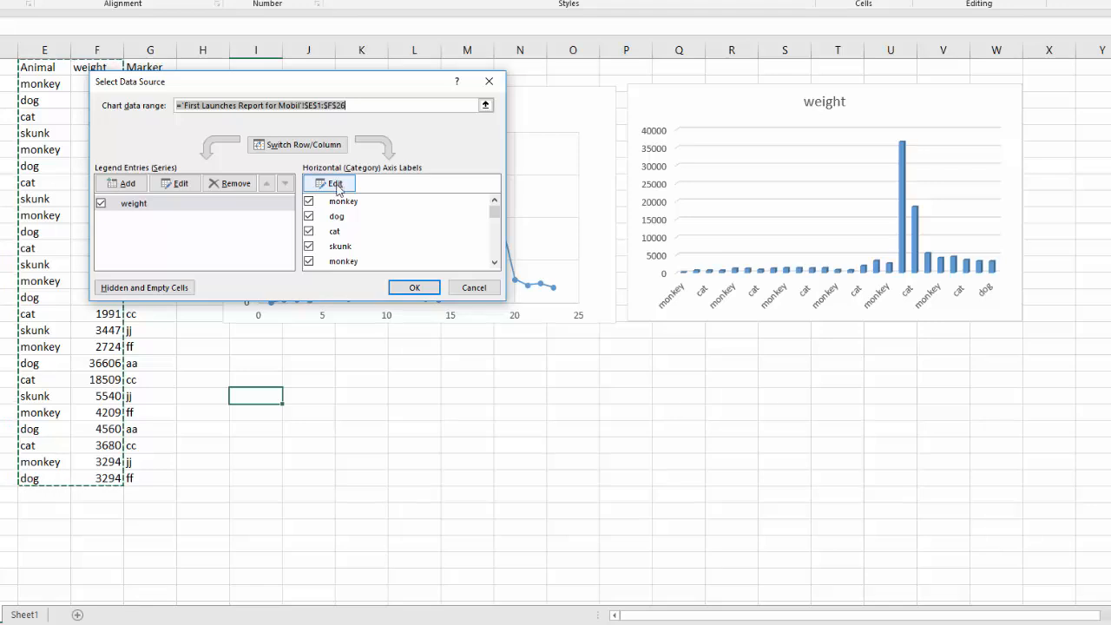
pyautogui.click(334, 184)
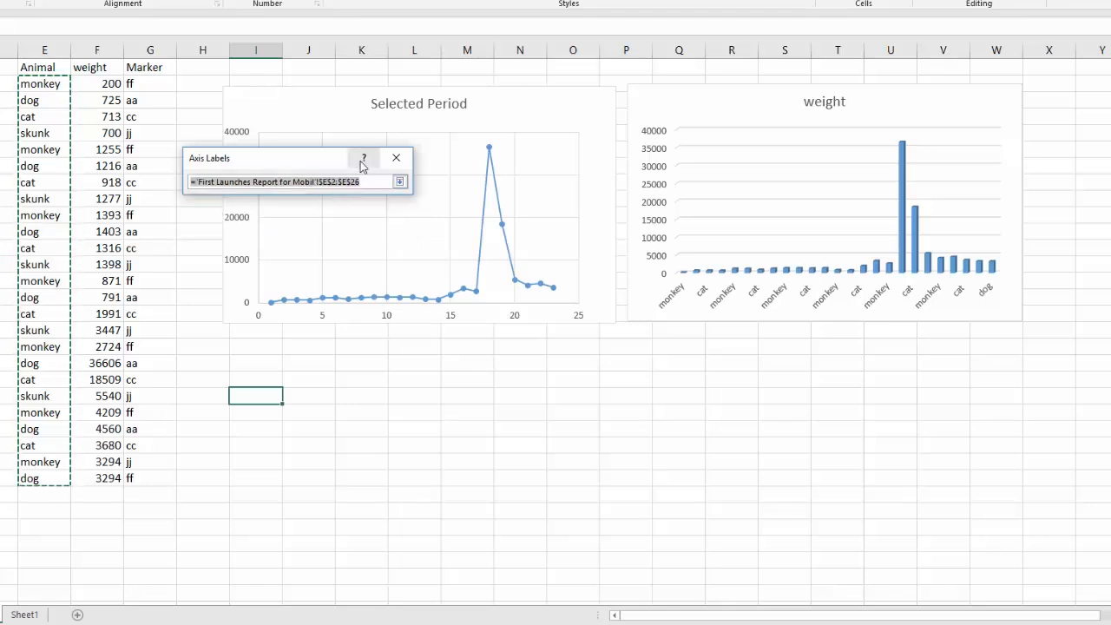
# Use Marker cells G2:G26 as the bar chart's horizontal axis labels and confirm
pyautogui.click(292, 182)
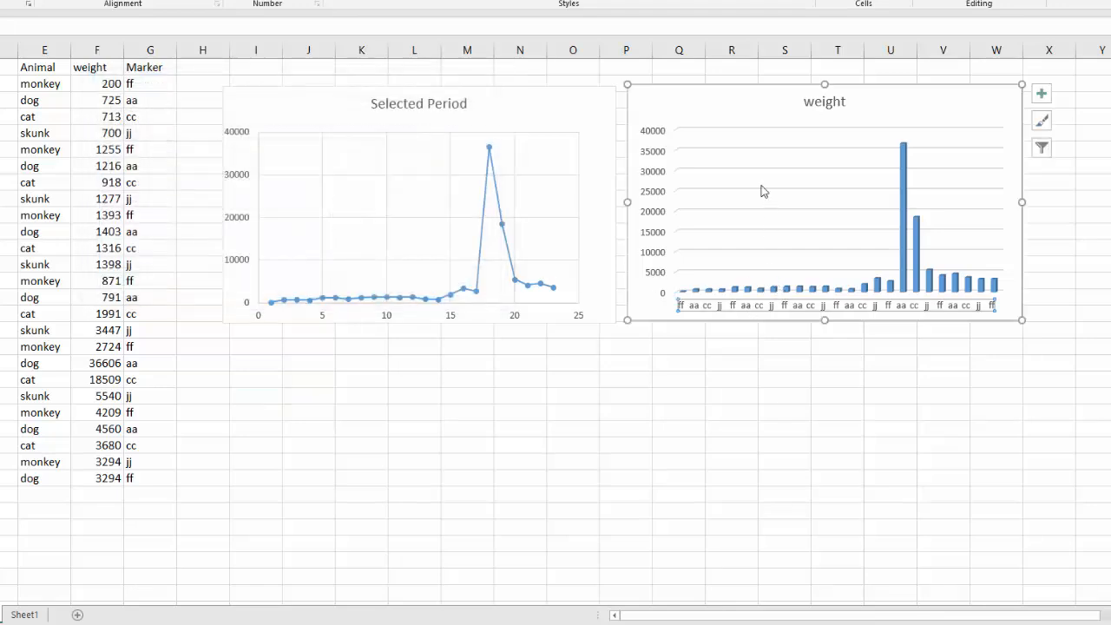
pyautogui.moveTo(740, 285)
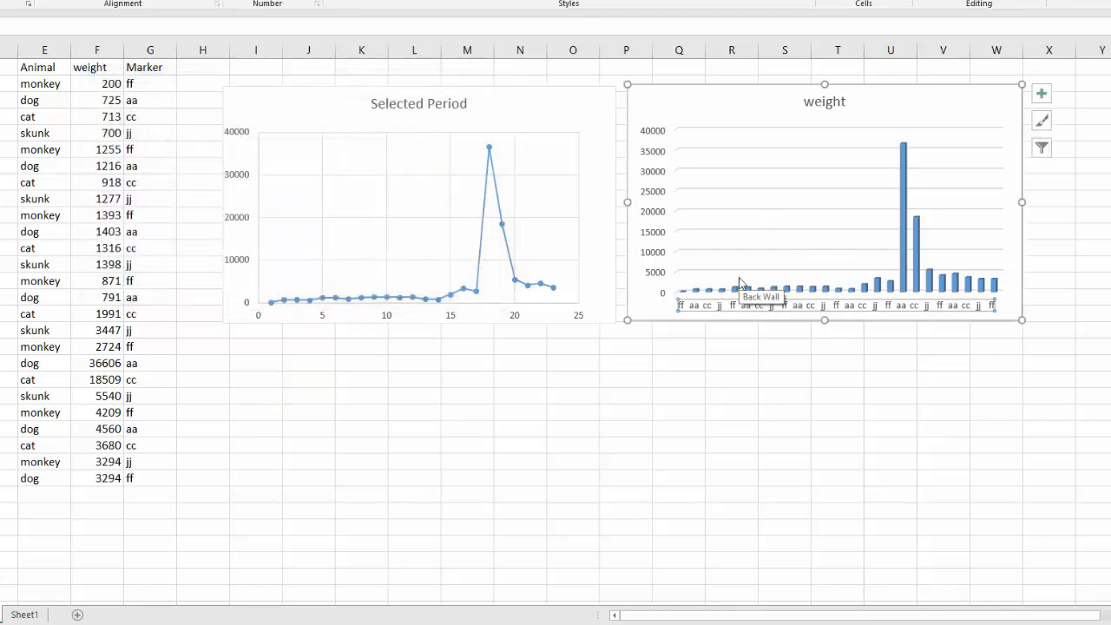